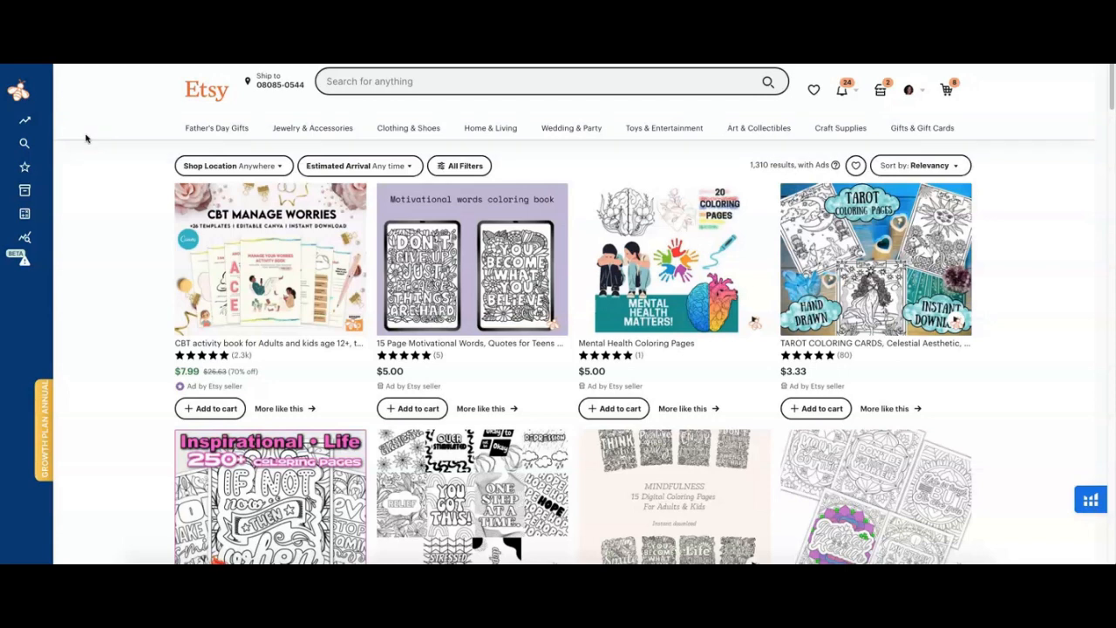
mouse_move(83, 138)
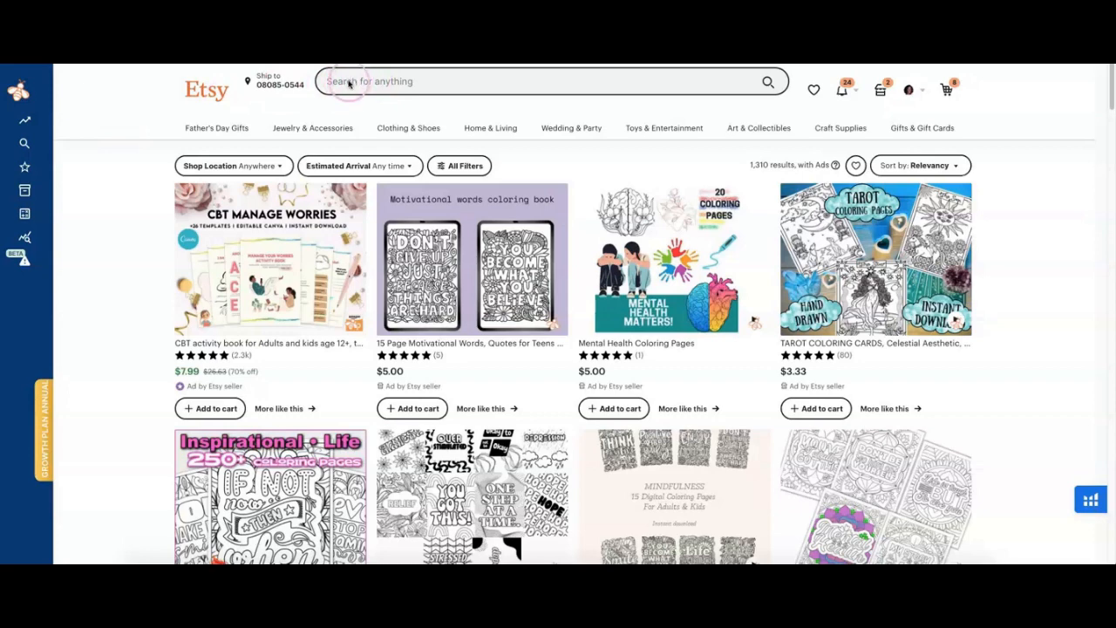
Search Etsy for 'adult coloring pages digital download' via the search suggestions
left_click(540, 82)
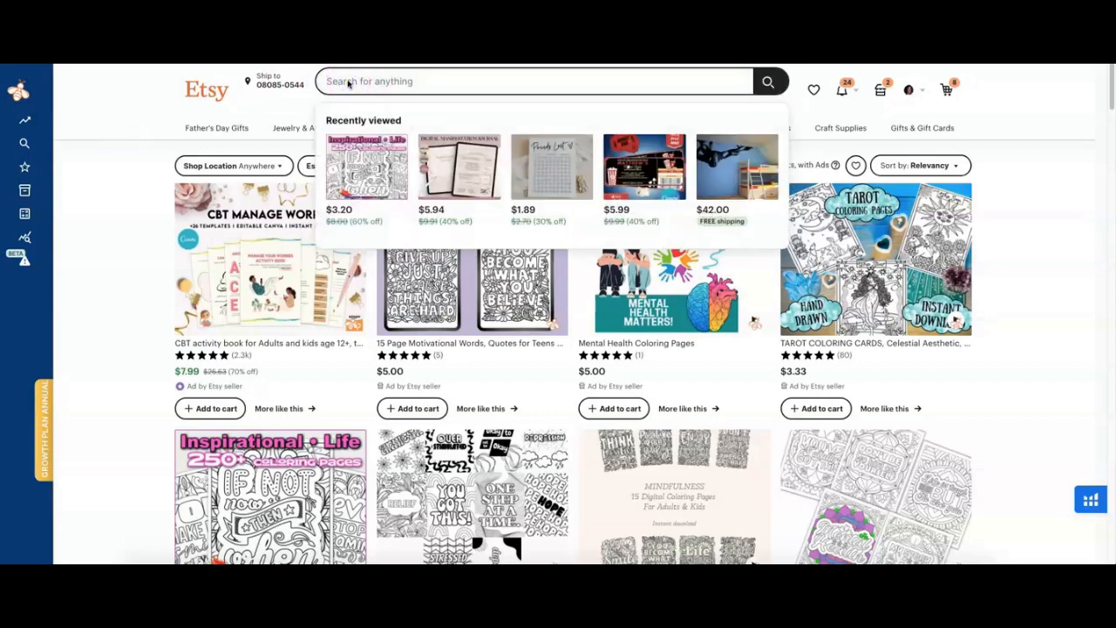
type("adult coloring pages")
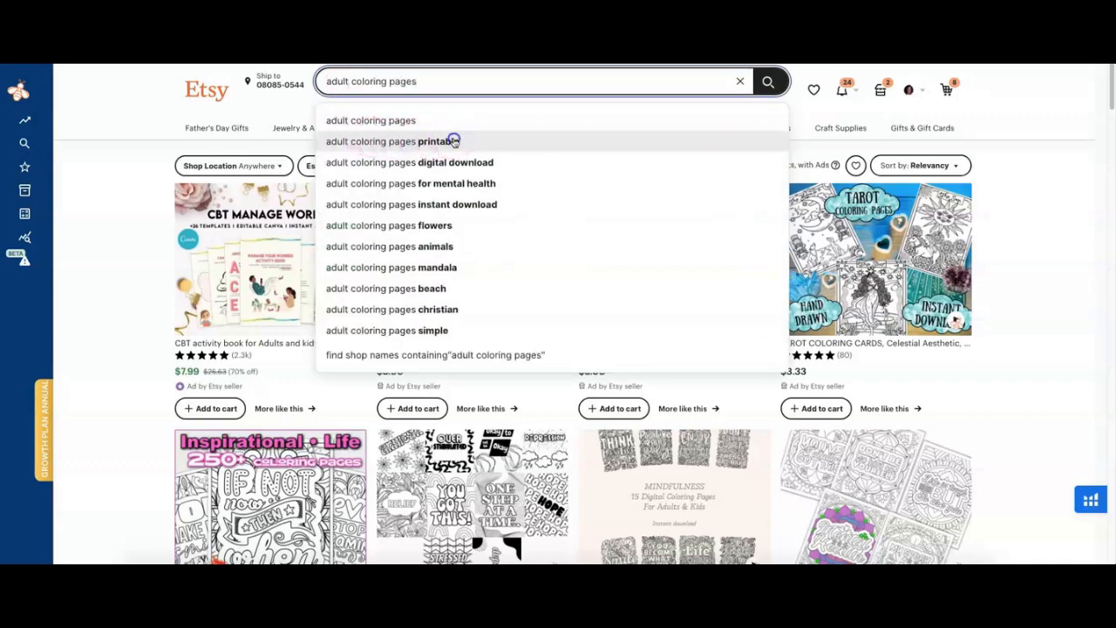
left_click(392, 141)
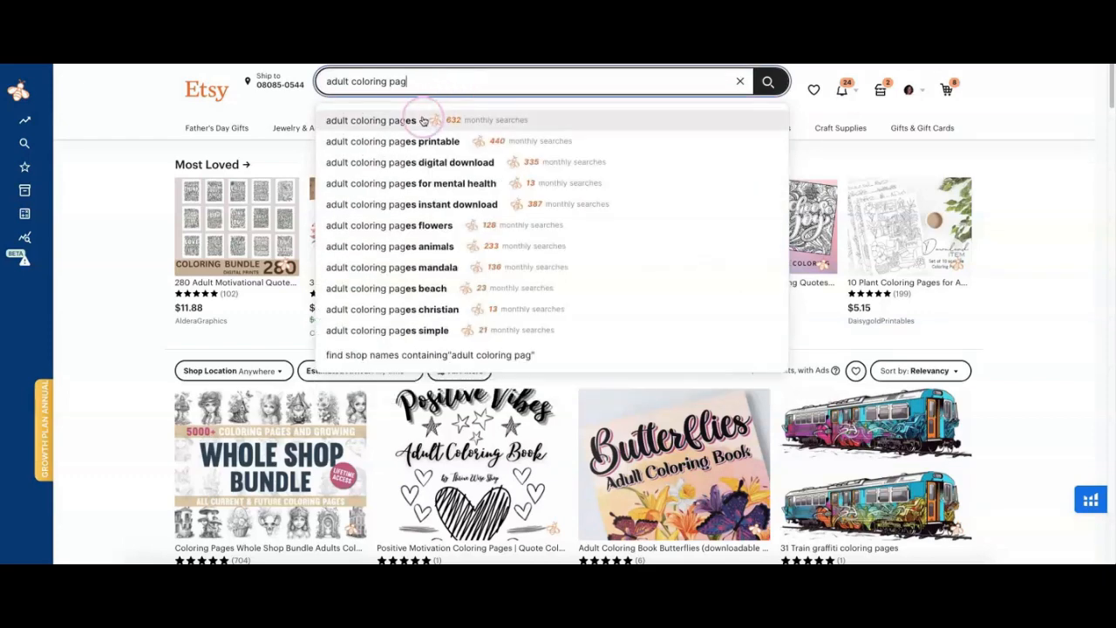
left_click(408, 163)
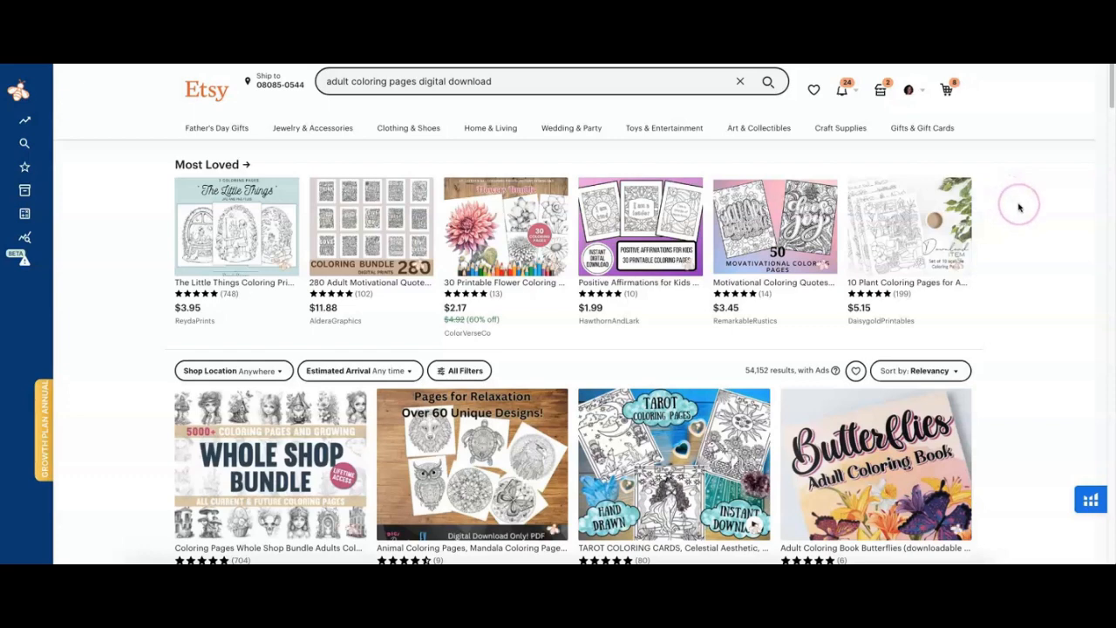
Scroll down the results to the Landscape and Kawaii coloring page listings
scroll("down", 3)
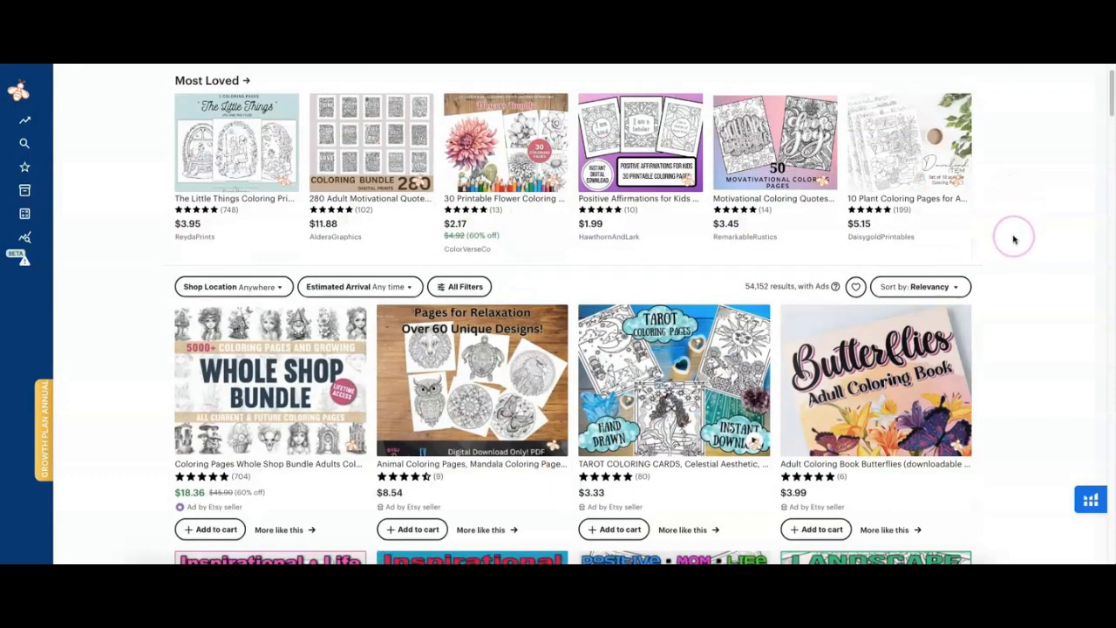
scroll("down", 3)
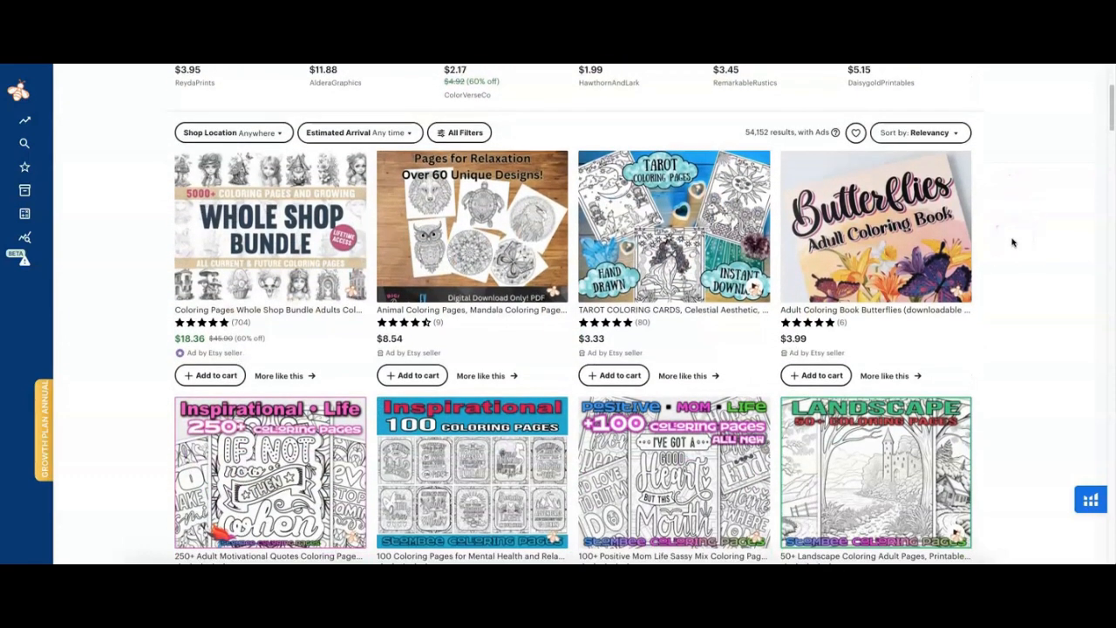
scroll("down", 3)
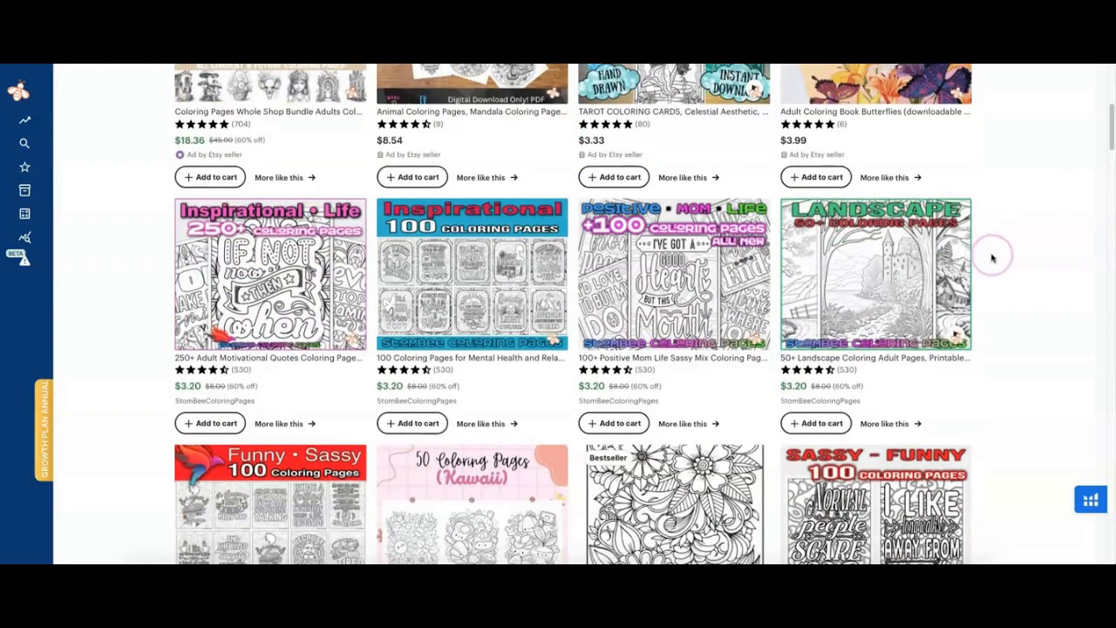
scroll("down", 3)
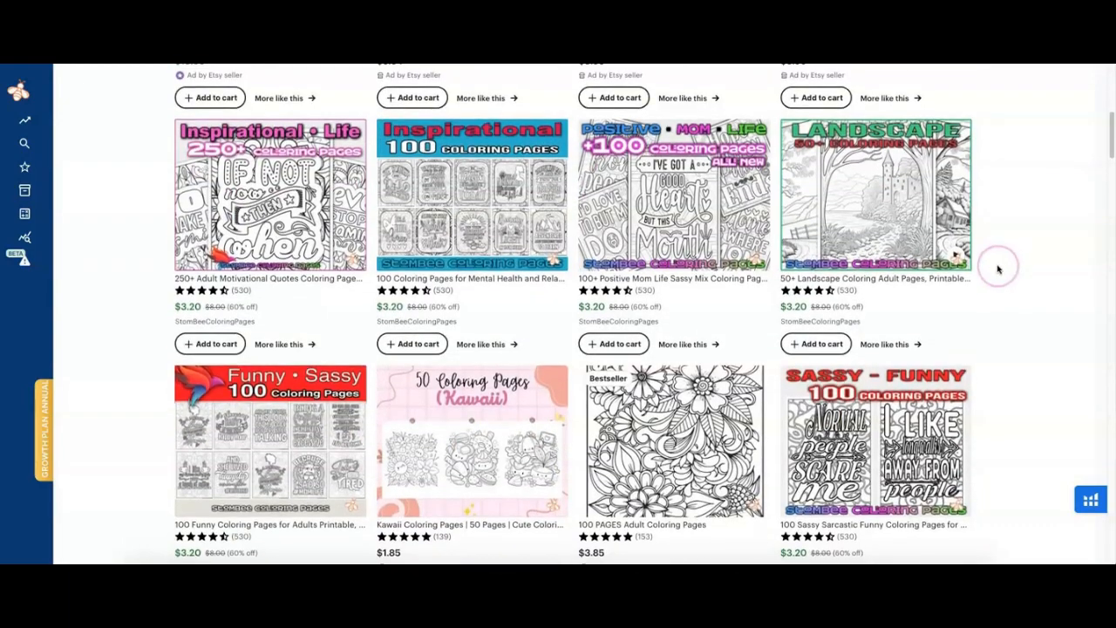
scroll("down", 3)
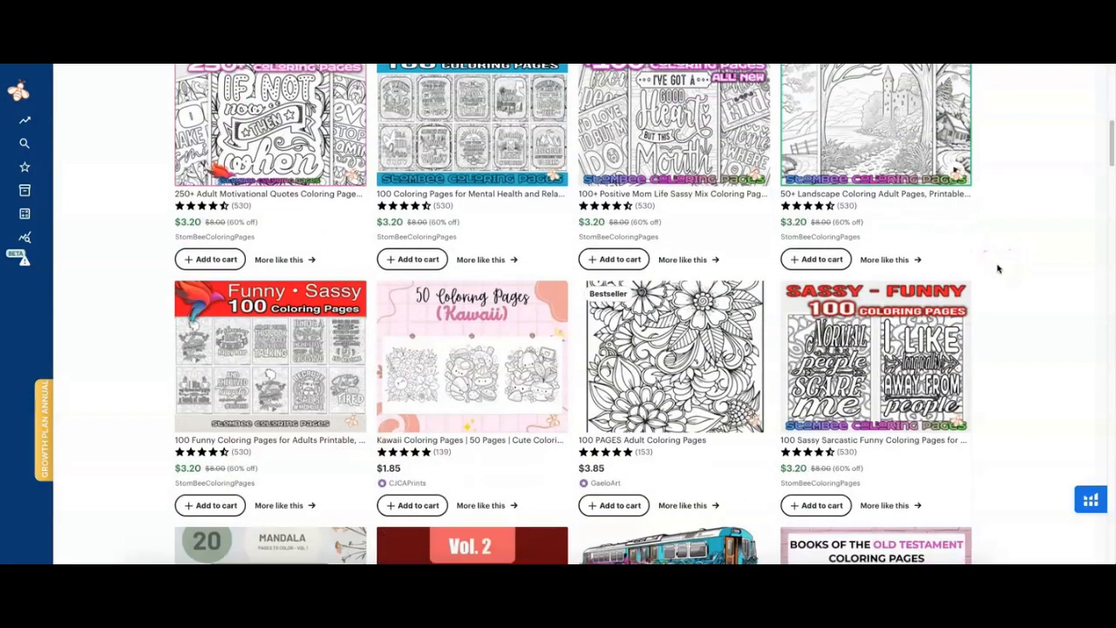
mouse_move(1001, 265)
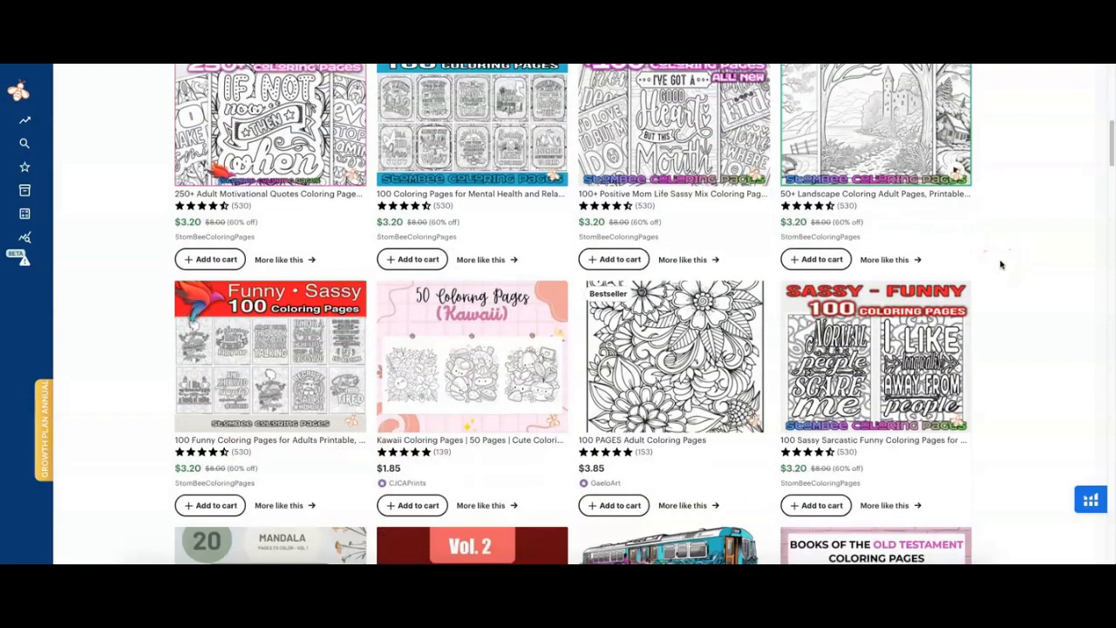
View the Landscape 50+ coloring pages listing at $3.20 and its description and reviews
left_click(876, 125)
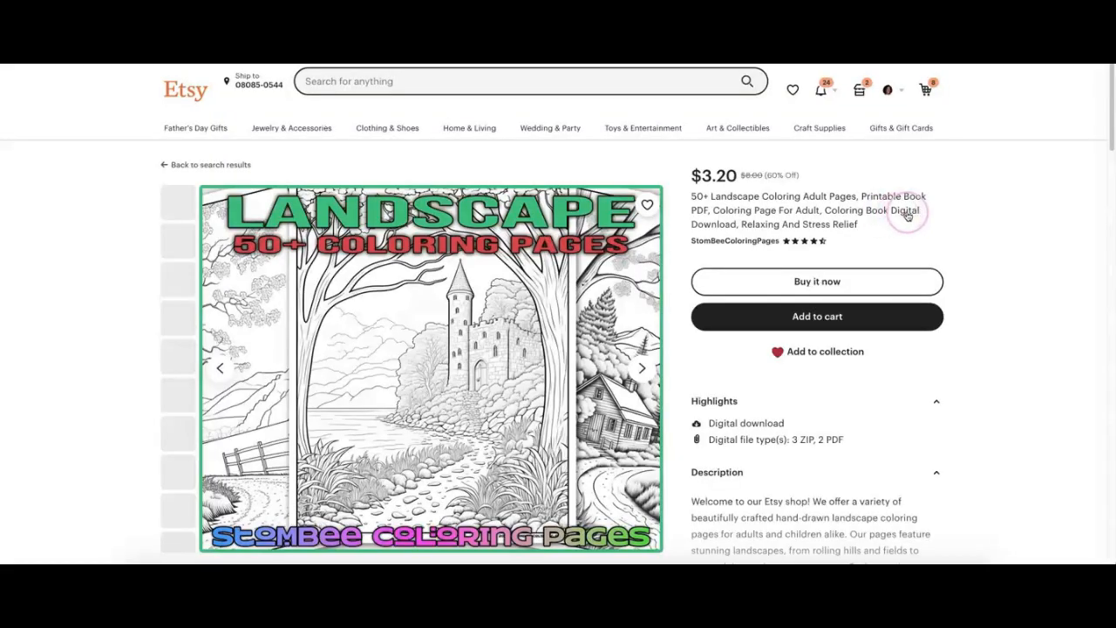
scroll("down", 3)
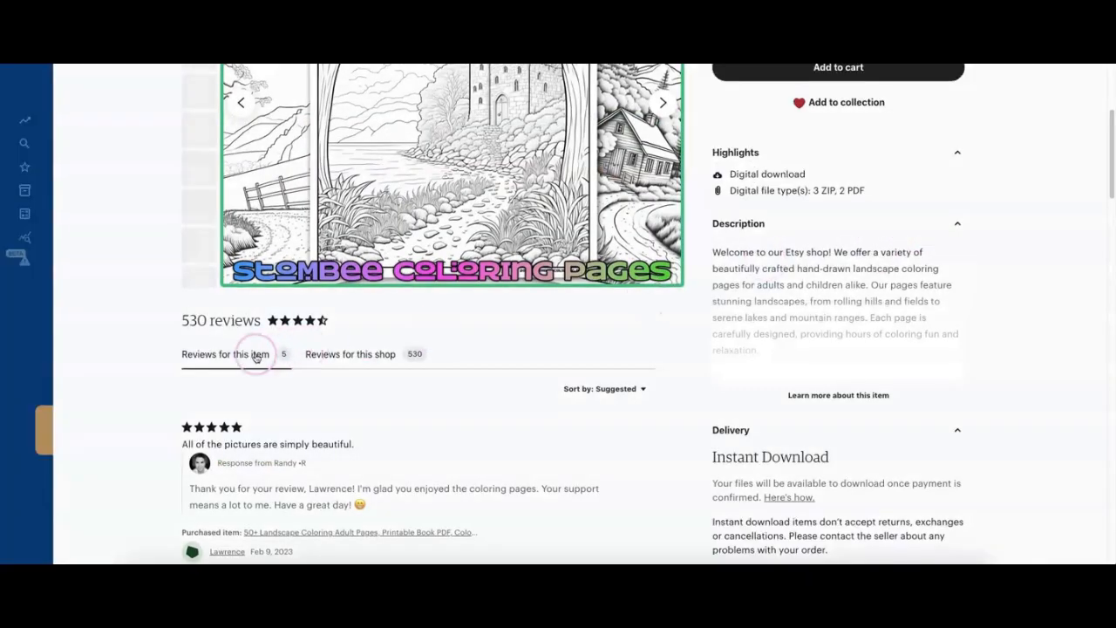
scroll("up", 3)
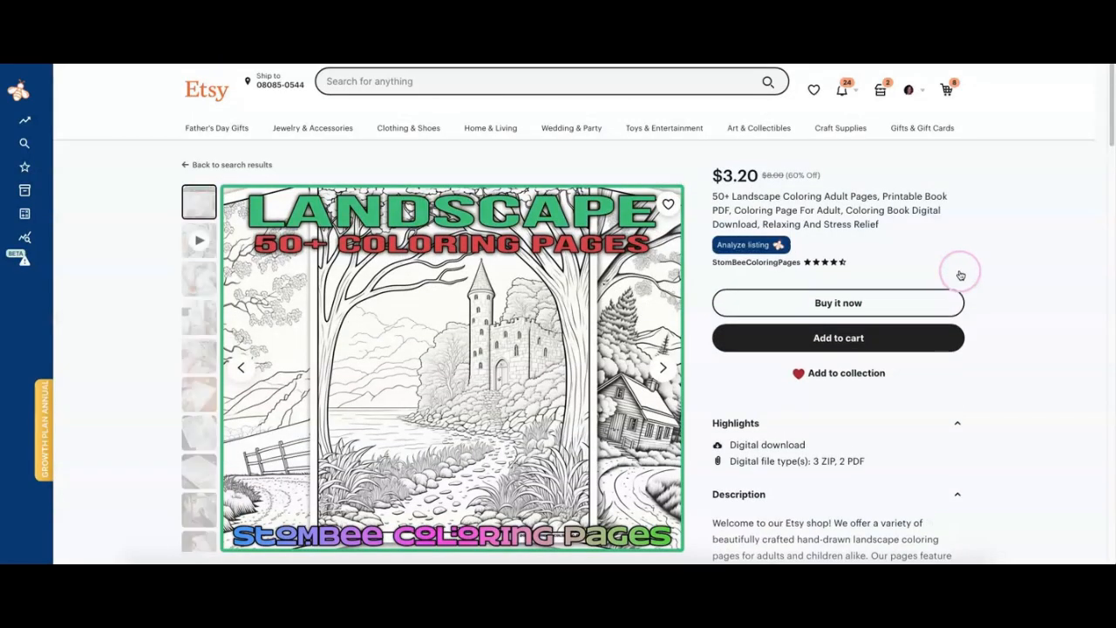
scroll("down", 3)
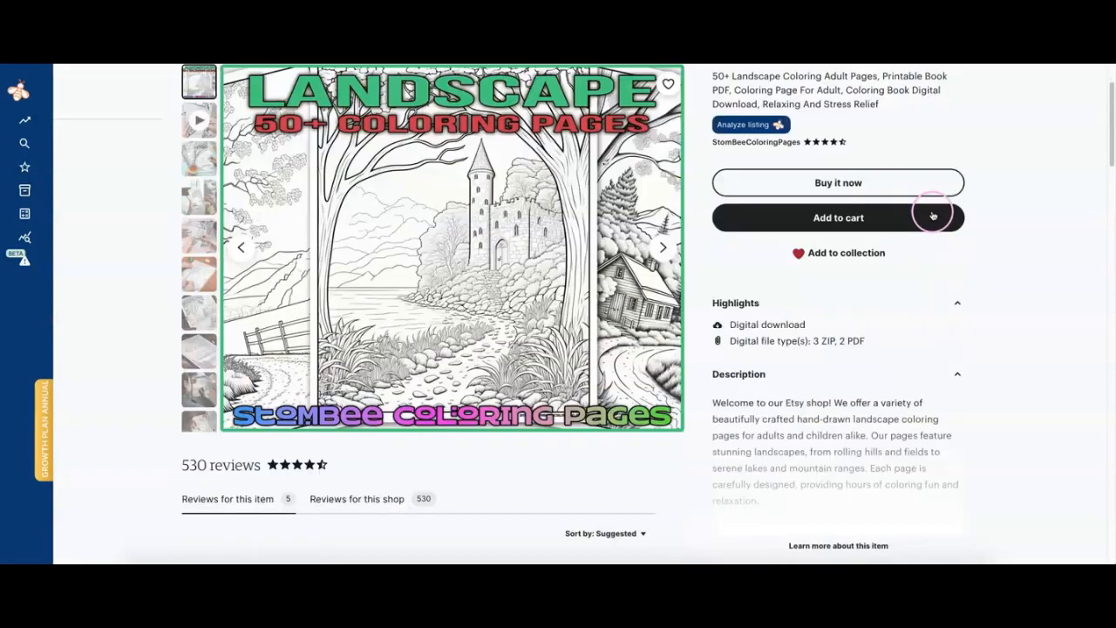
scroll("down", 3)
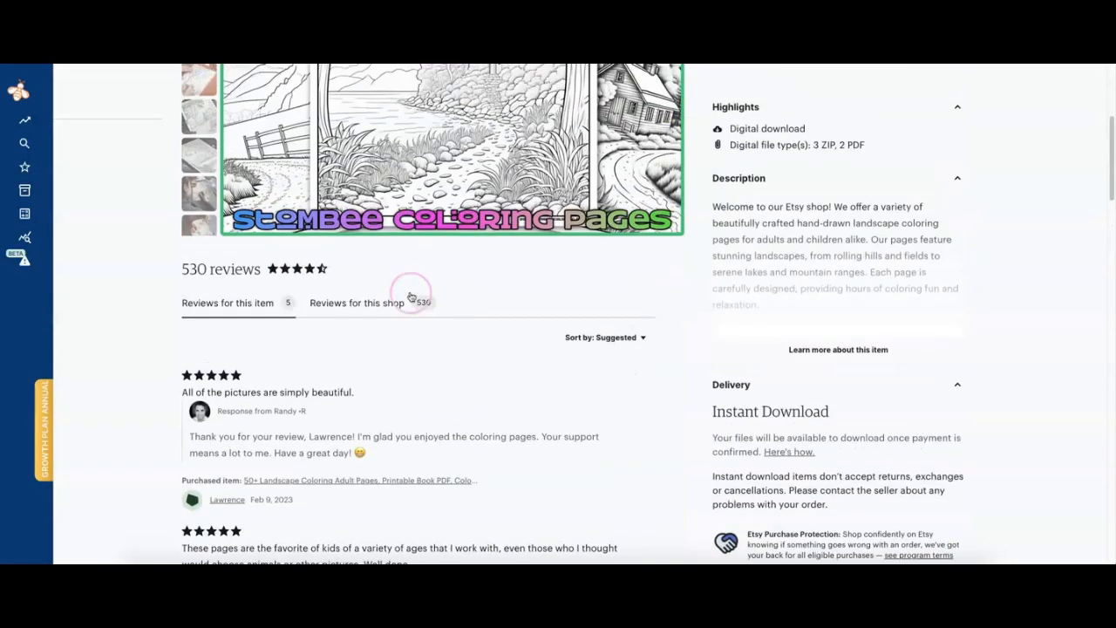
mouse_move(443, 317)
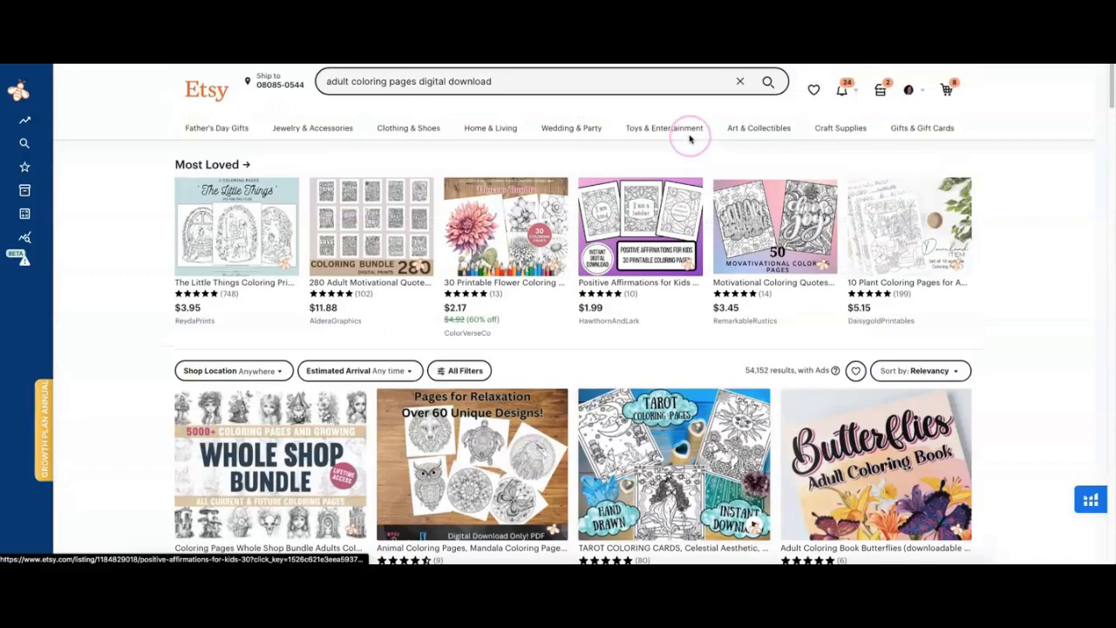
mouse_move(649, 255)
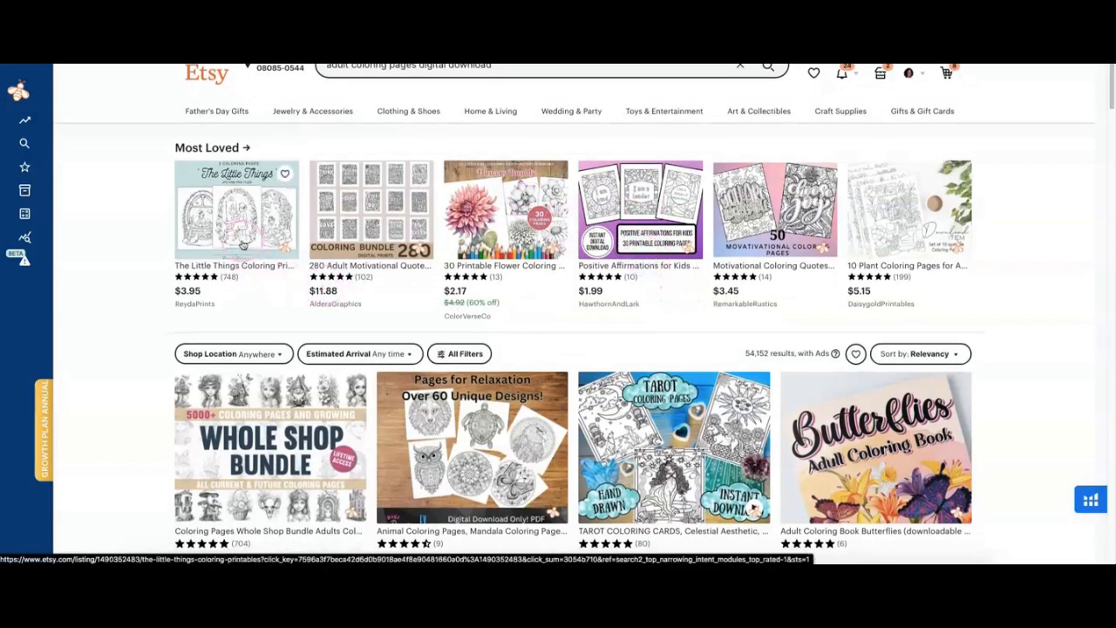
Expand the EverBee extension menu from its sidebar logo
left_click(21, 84)
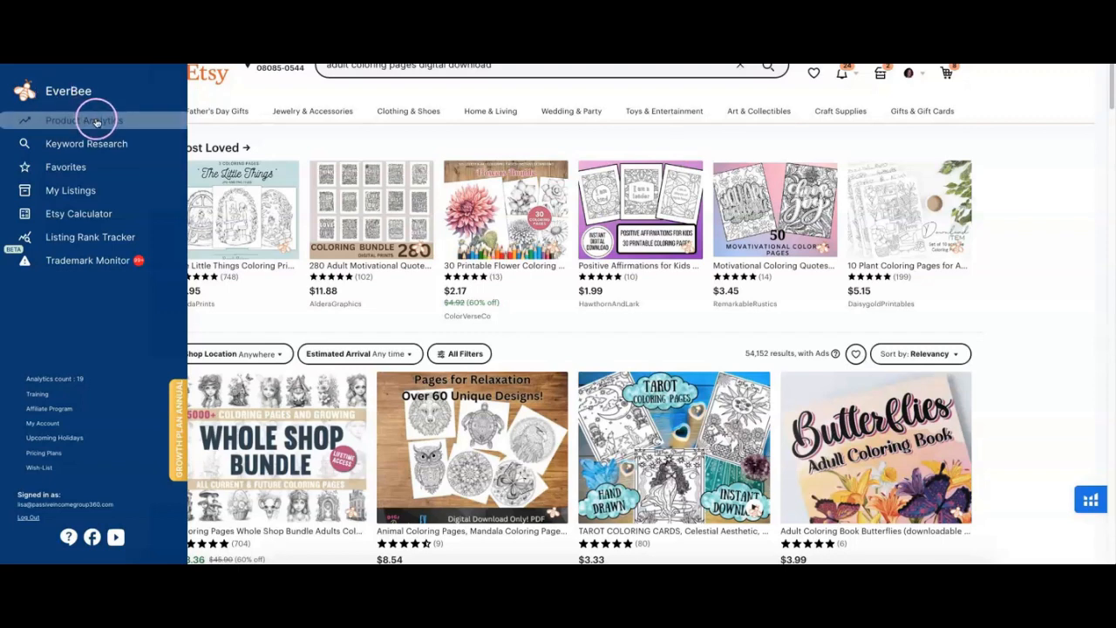
left_click(83, 121)
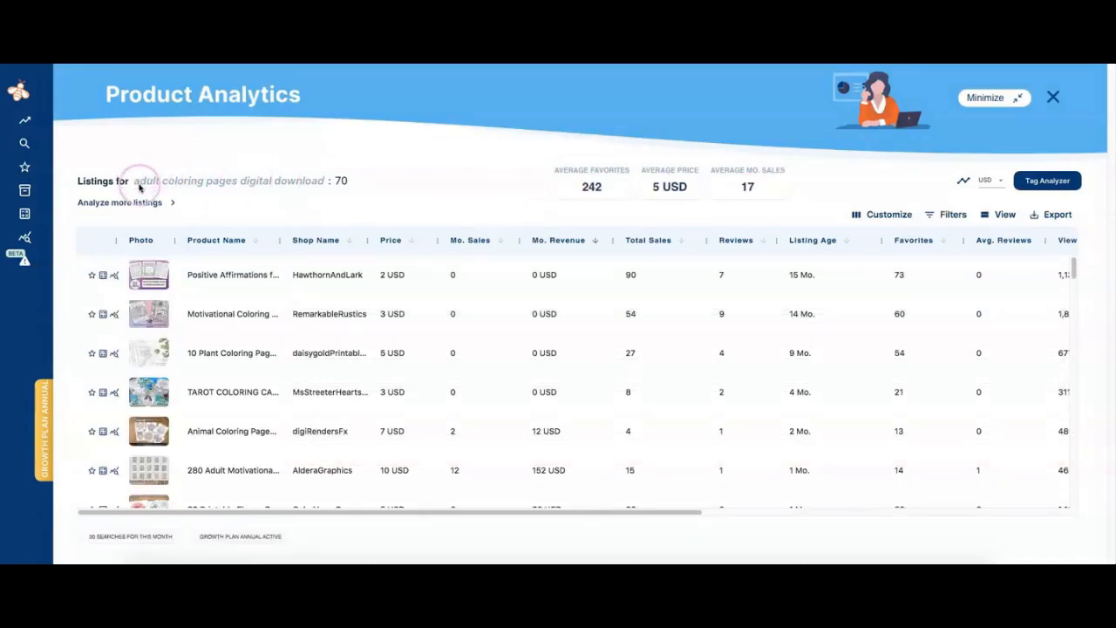
mouse_move(342, 179)
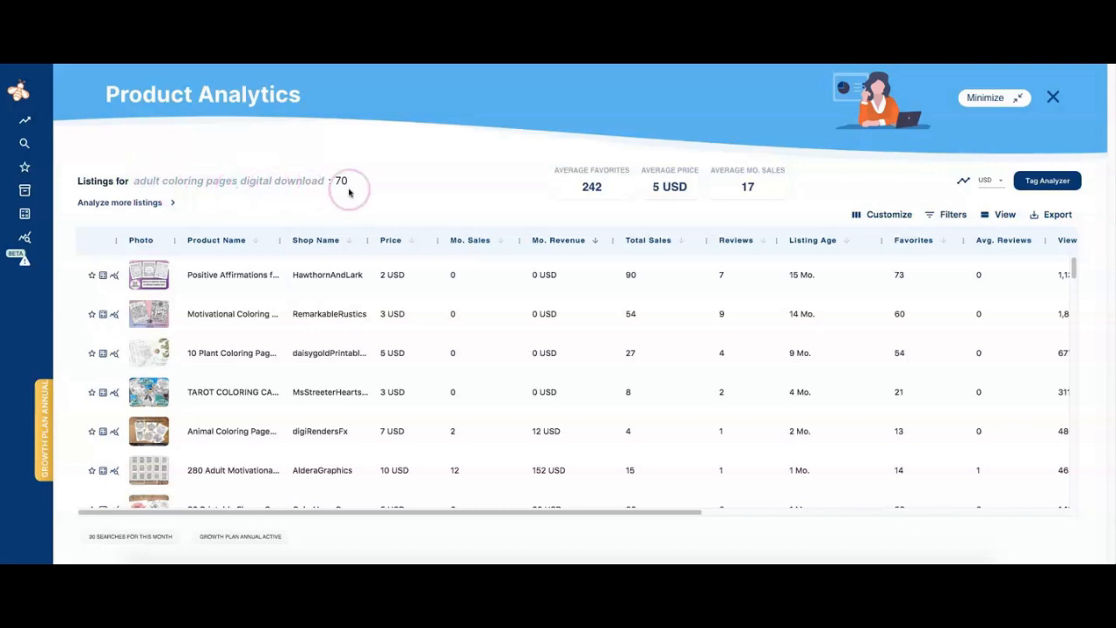
mouse_move(491, 178)
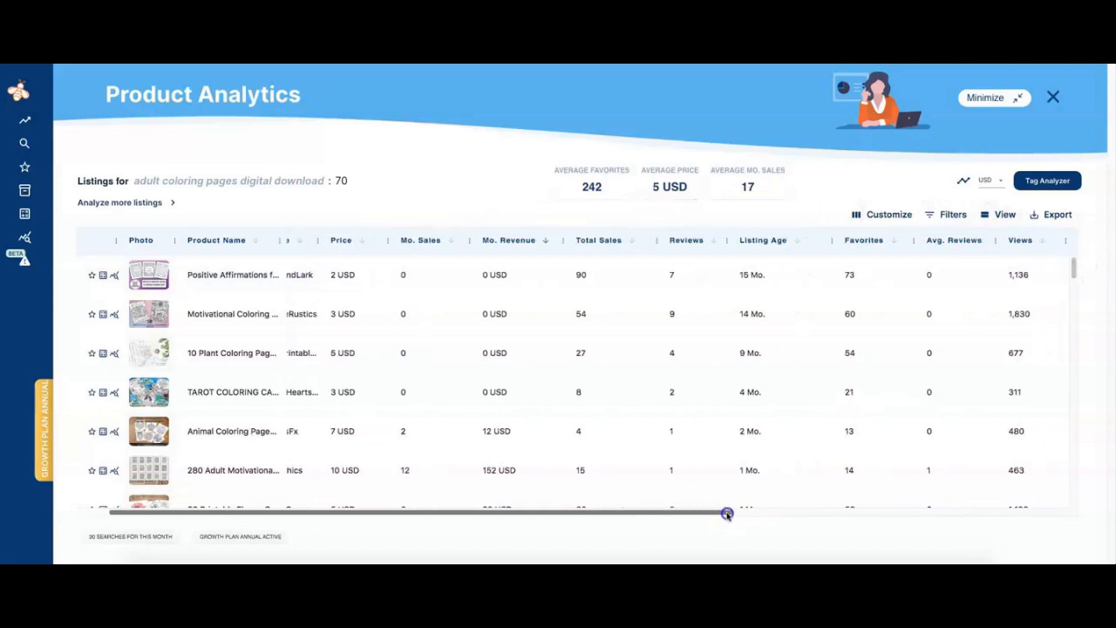
left_click_drag(726, 513, 756, 513)
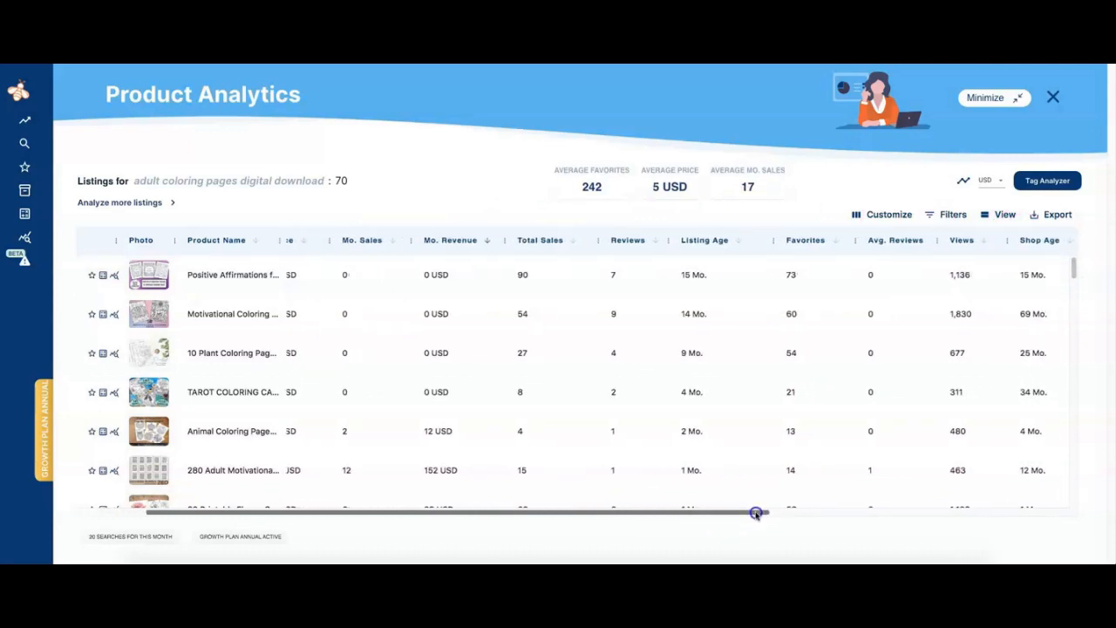
left_click_drag(753, 512, 789, 512)
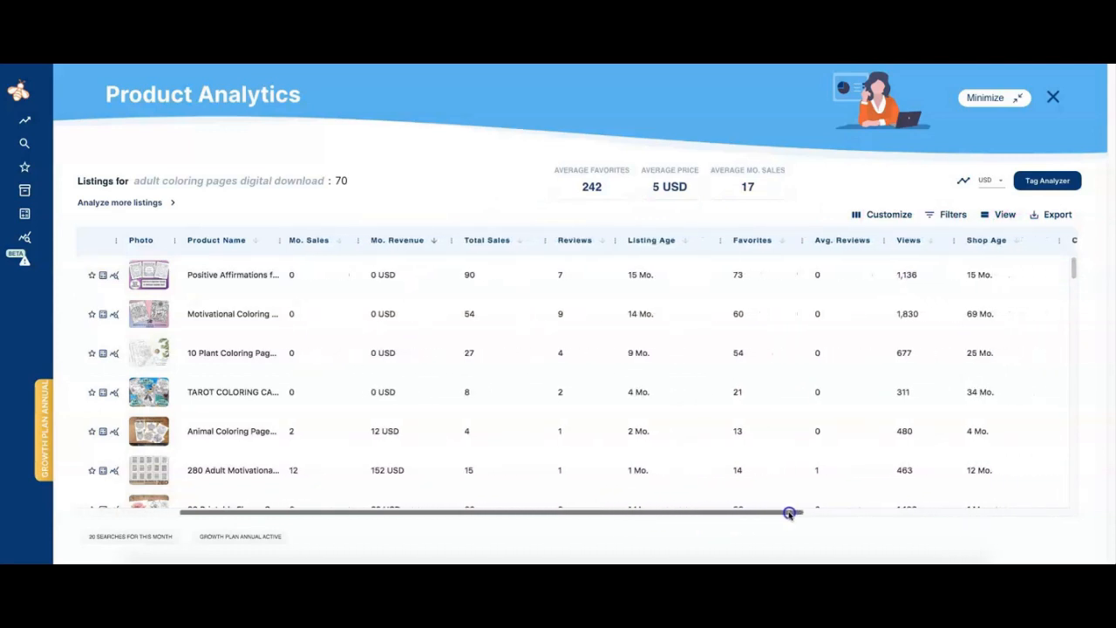
left_click_drag(788, 513, 816, 513)
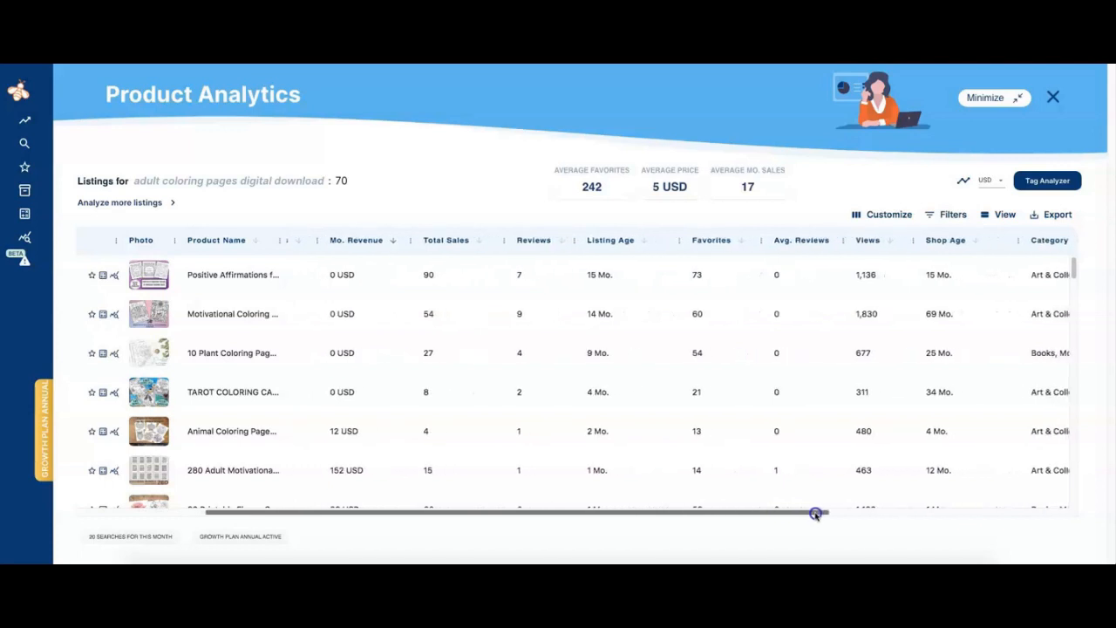
left_click_drag(816, 512, 844, 513)
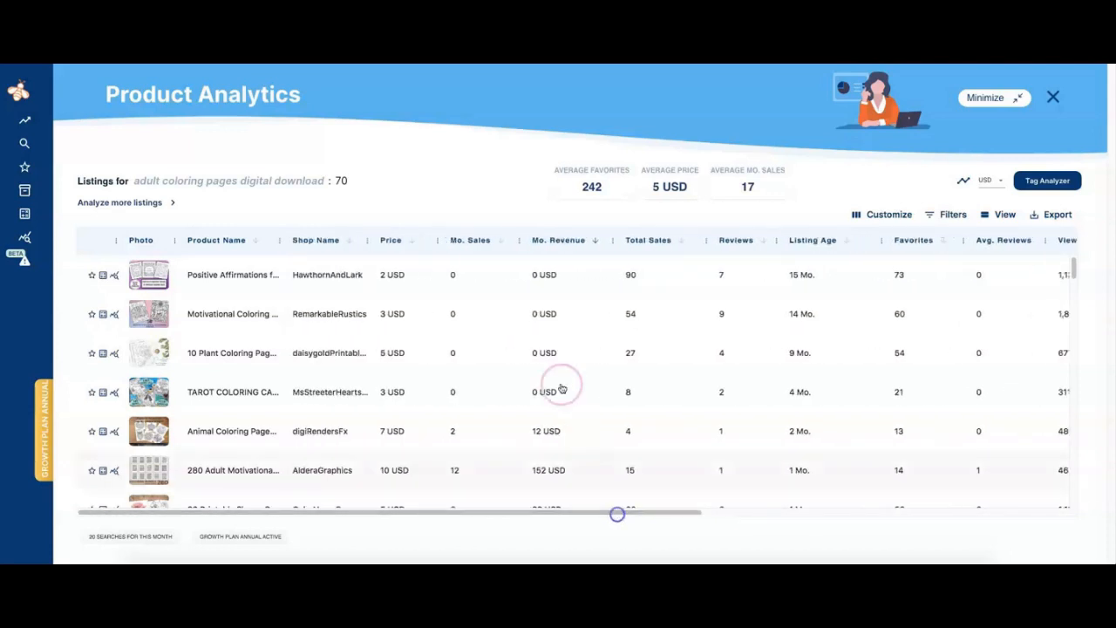
Sort the Product Analytics listings by Total Sales, highest first
left_click(649, 241)
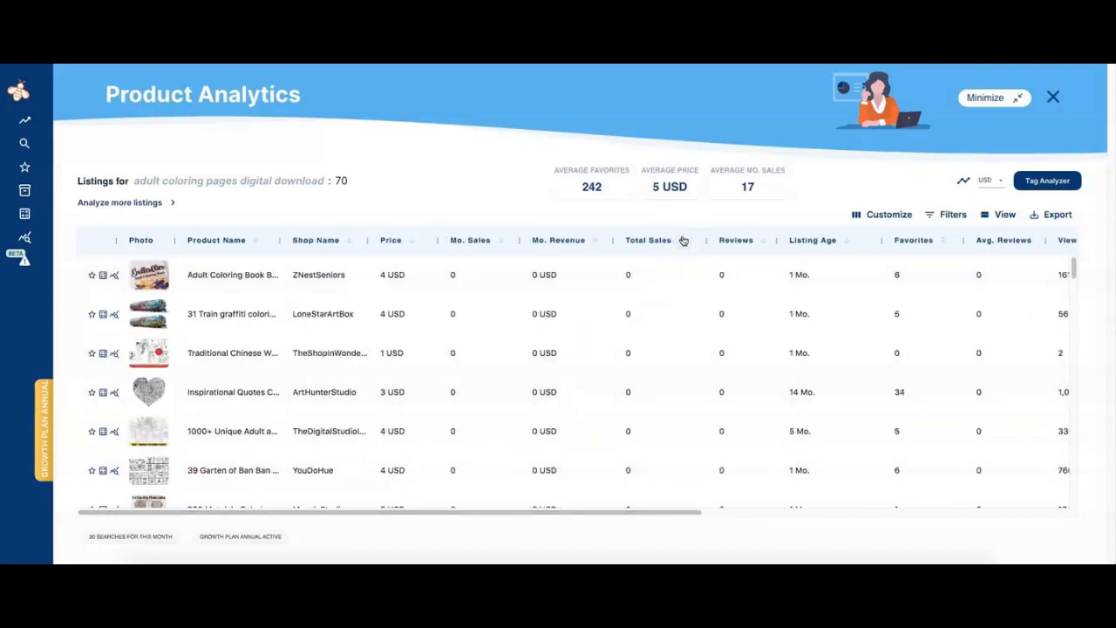
left_click(648, 241)
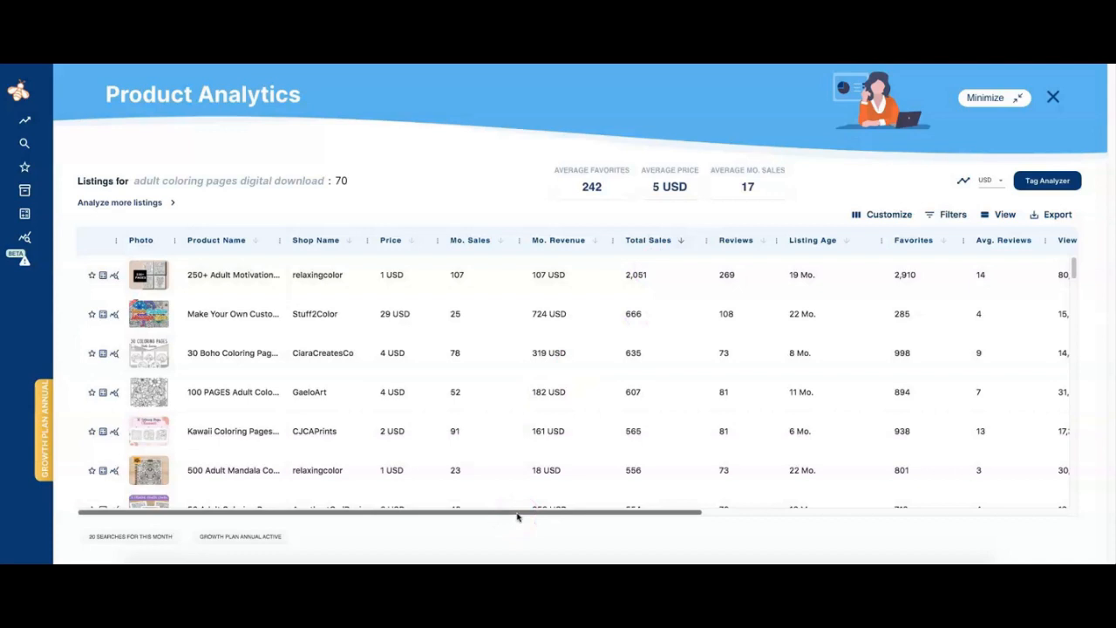
left_click(558, 511)
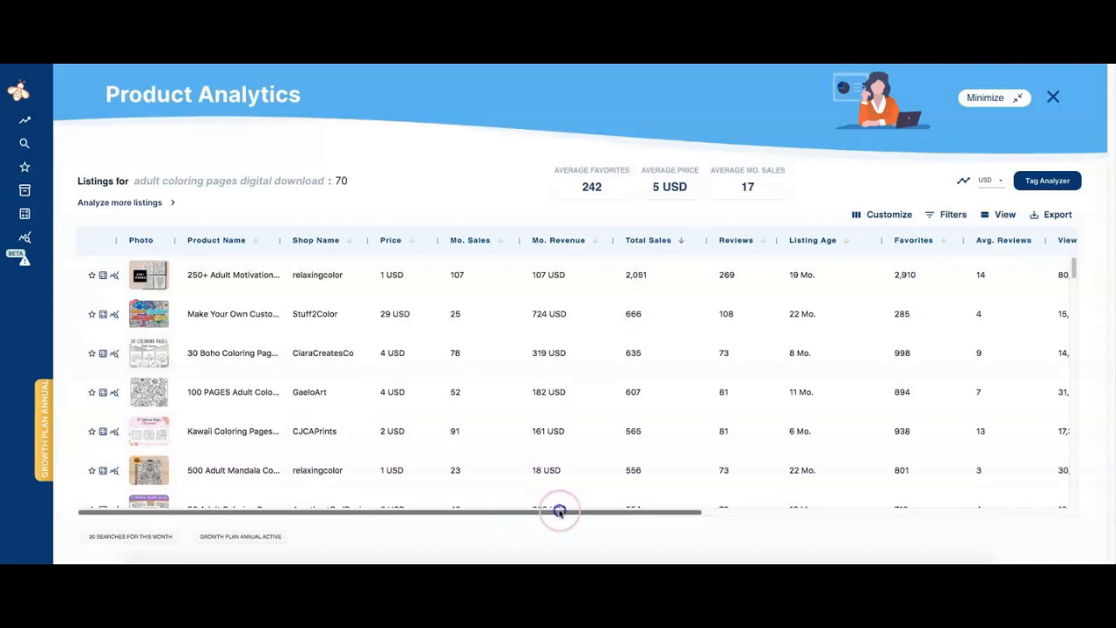
left_click_drag(558, 512, 593, 512)
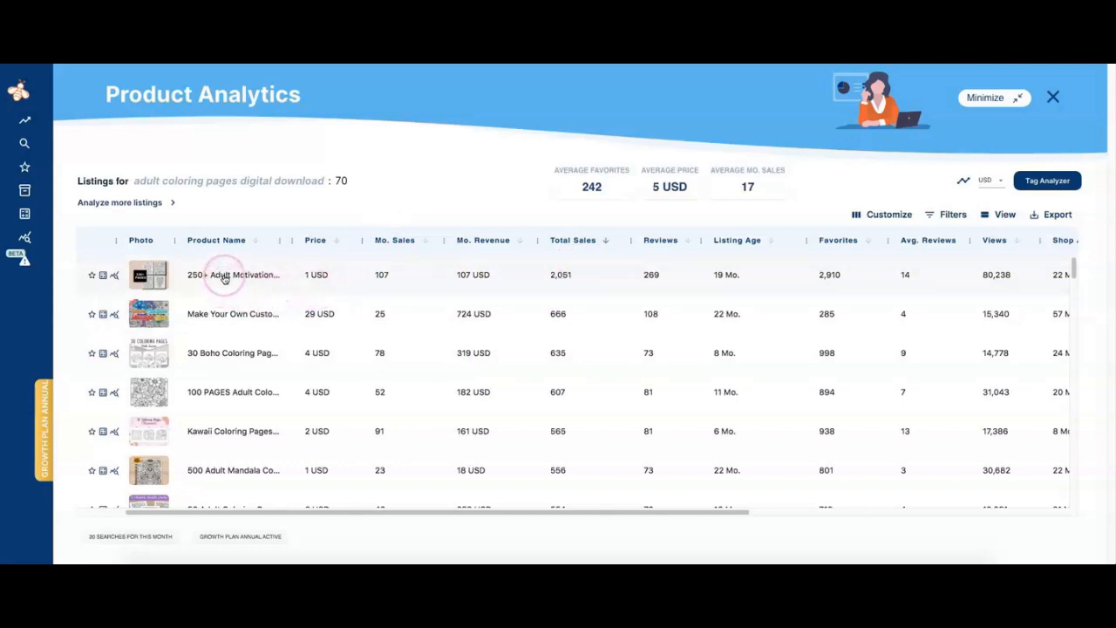
mouse_move(284, 241)
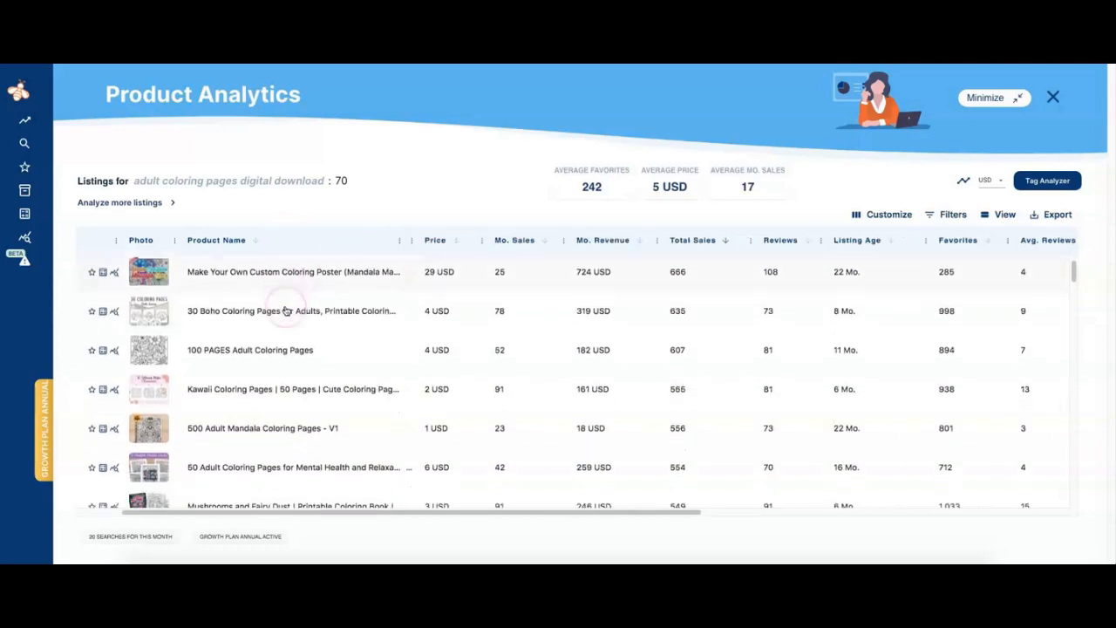
Browse down the sorted table toward the 250+ Adult Motivational Quotes listing
scroll("down", 3)
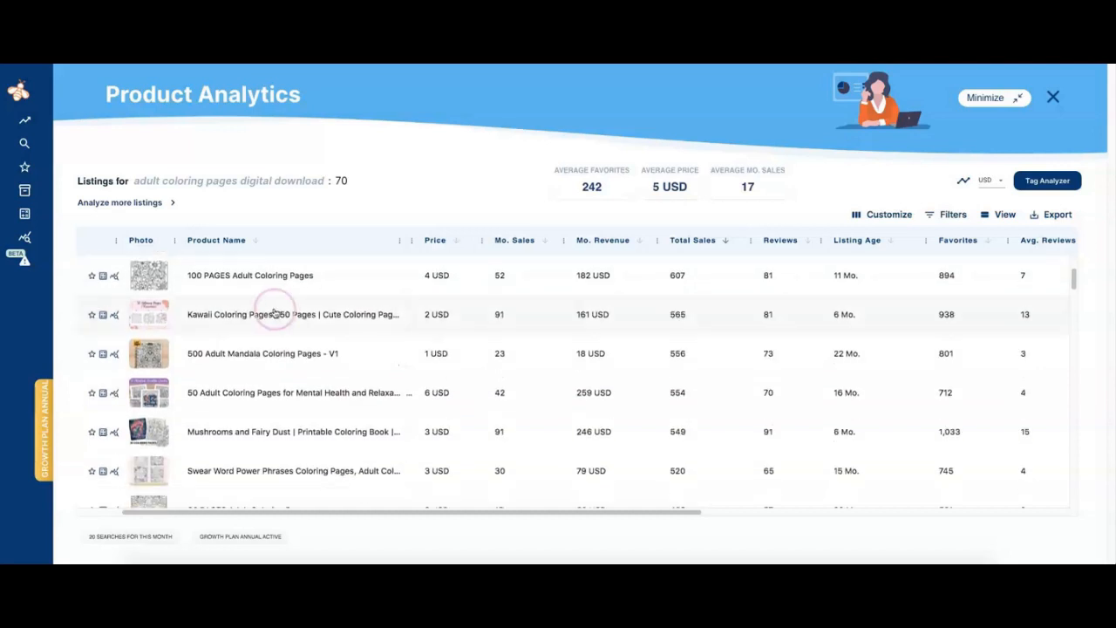
scroll("down", 3)
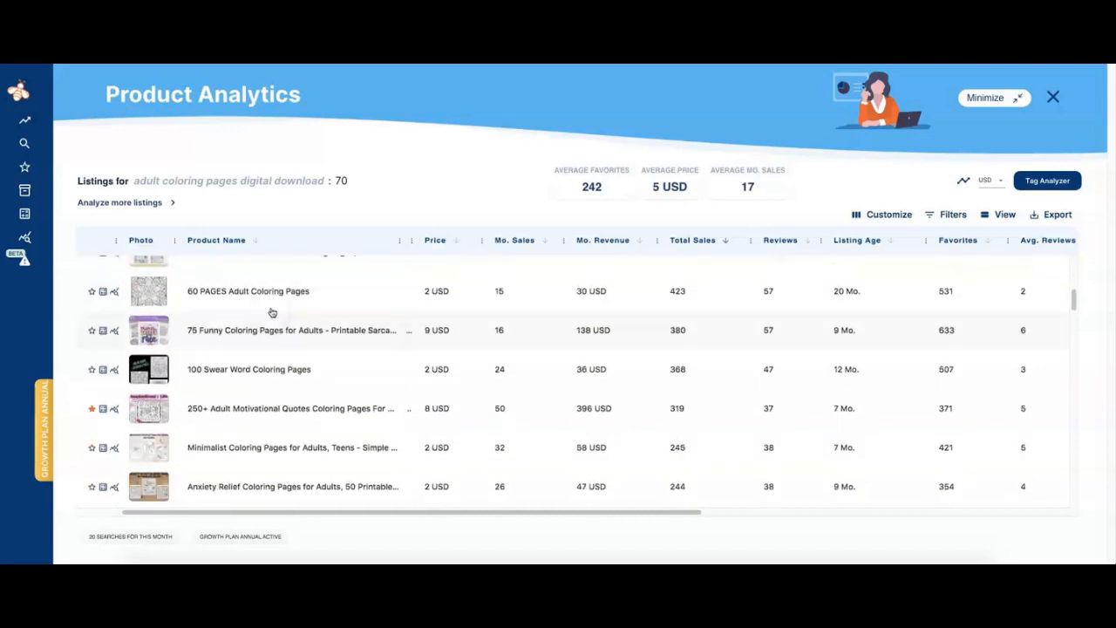
scroll("down", 3)
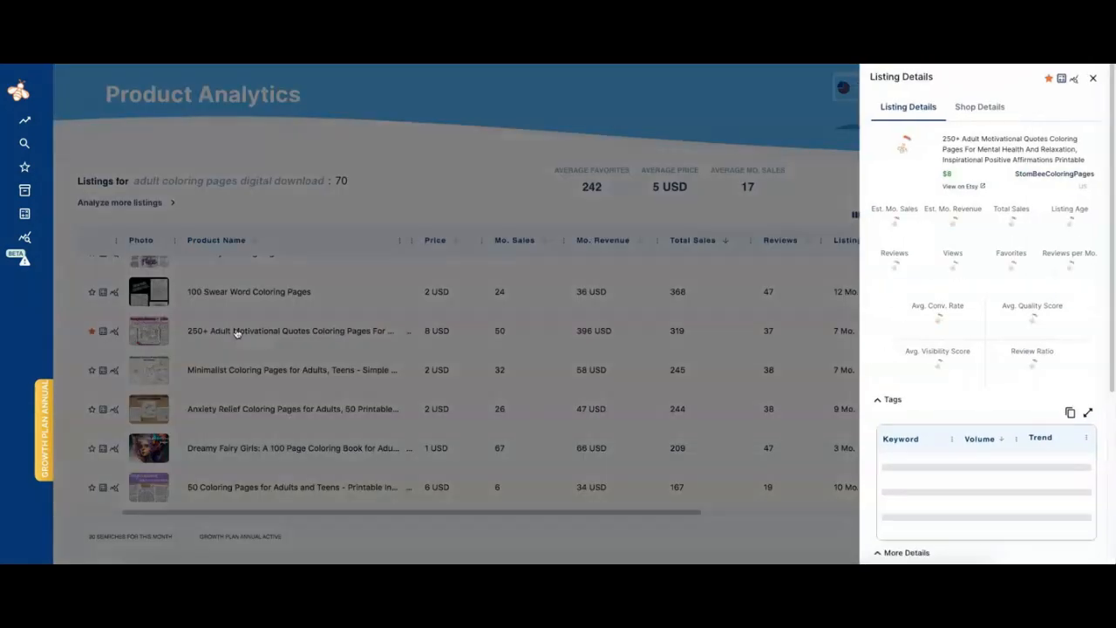
left_click(287, 332)
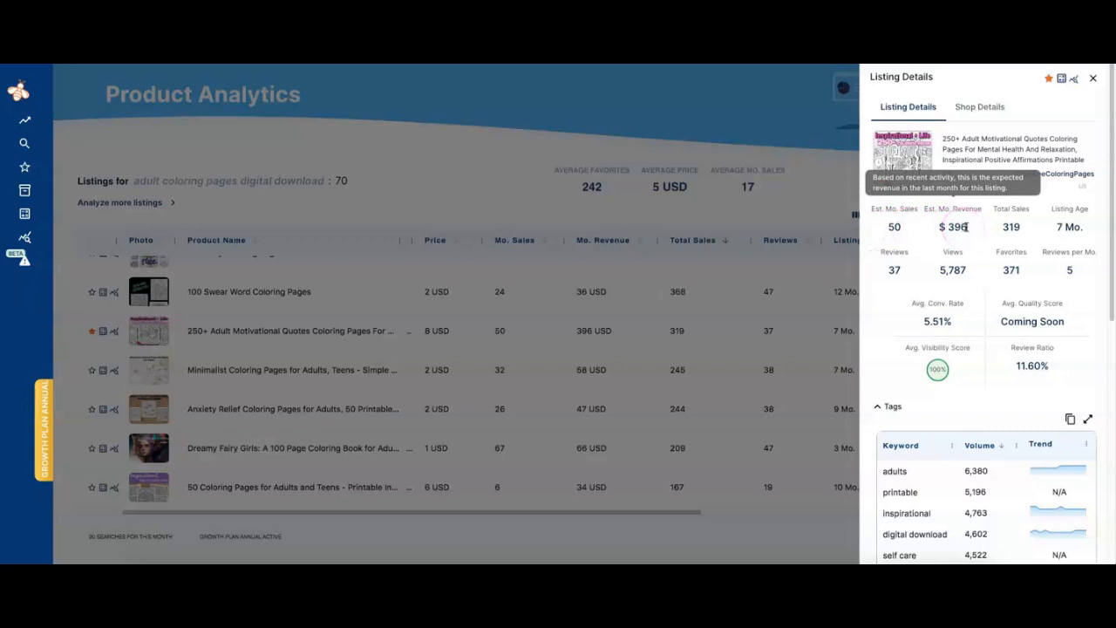
mouse_move(952, 261)
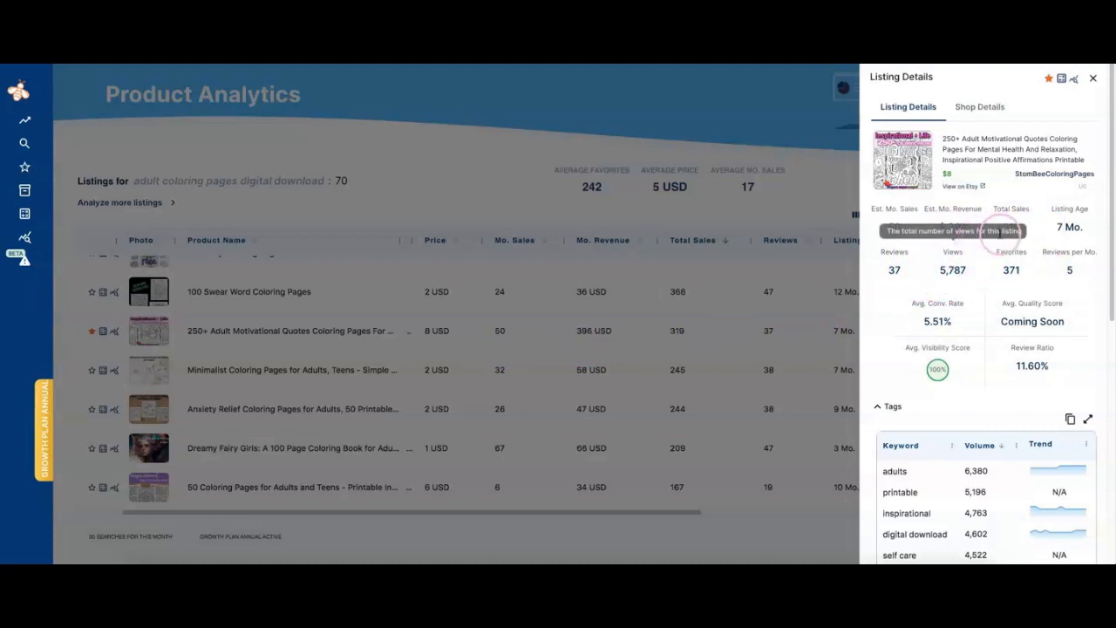
scroll("down", 3)
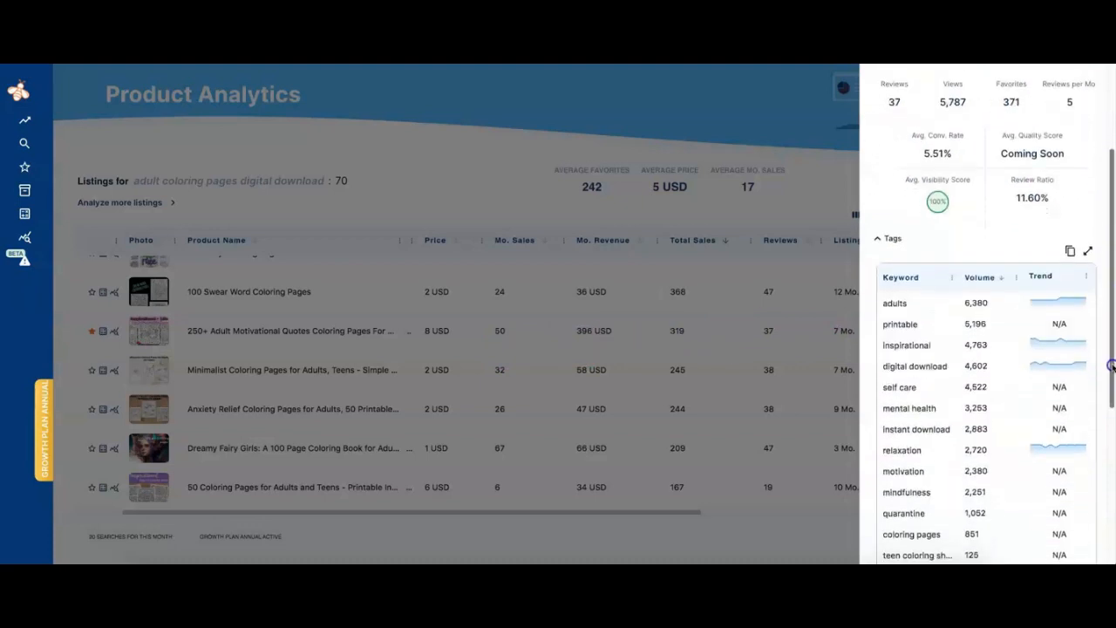
scroll("down", 3)
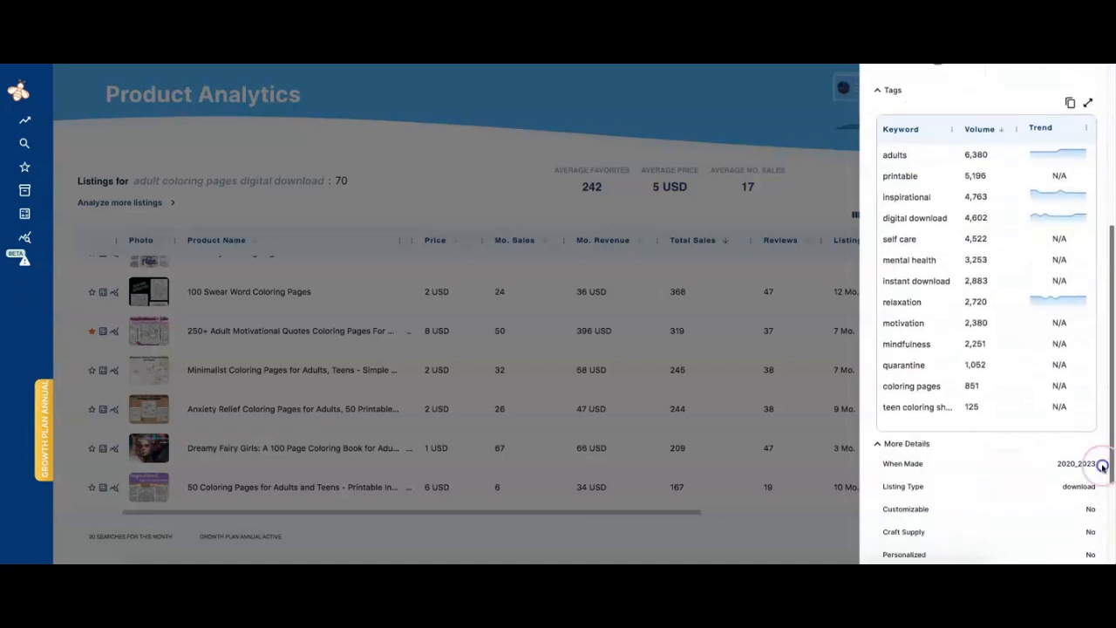
scroll("down", 3)
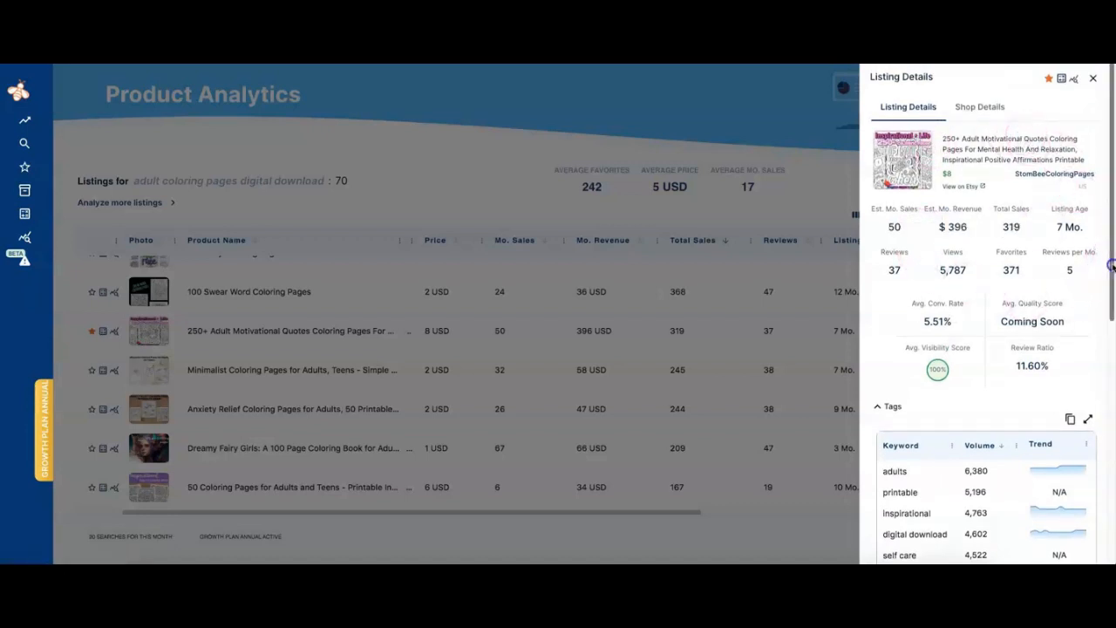
scroll("down", 3)
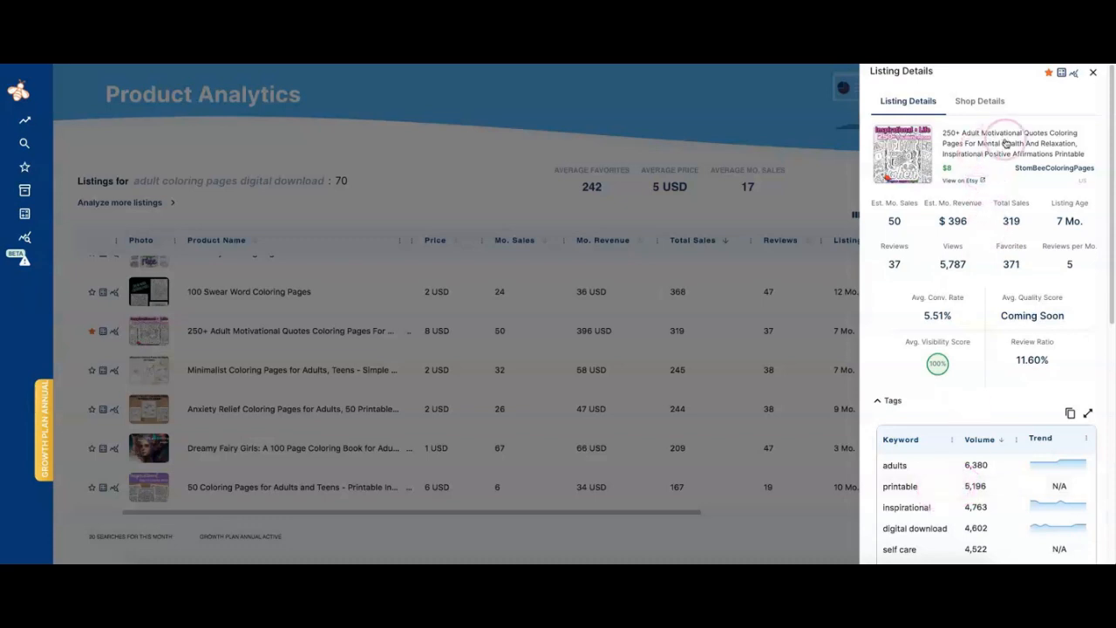
scroll("down", 3)
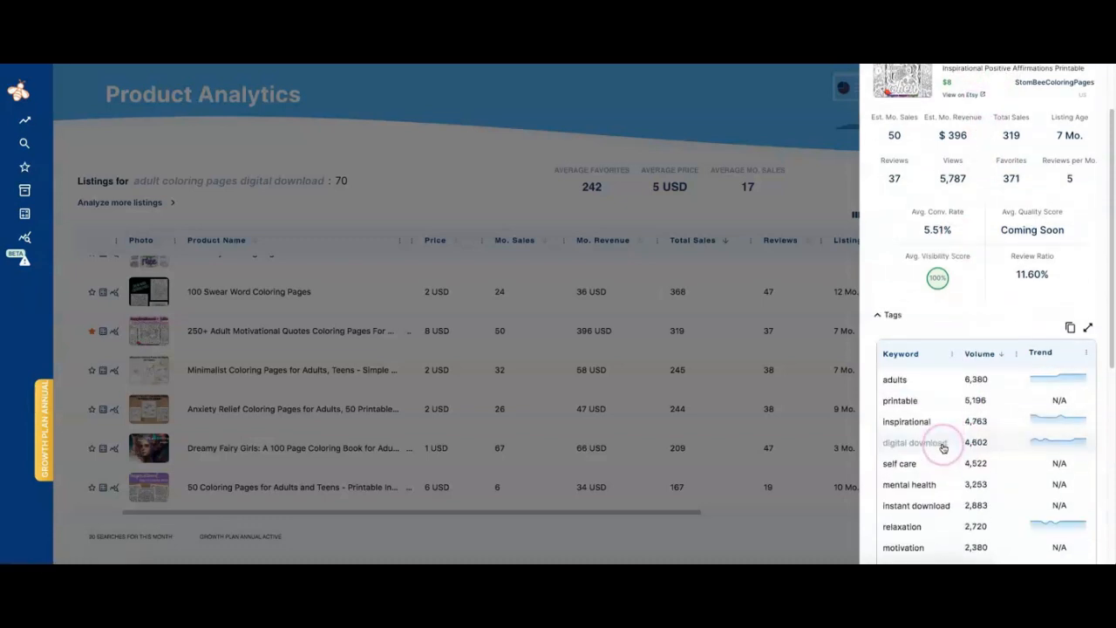
scroll("down", 3)
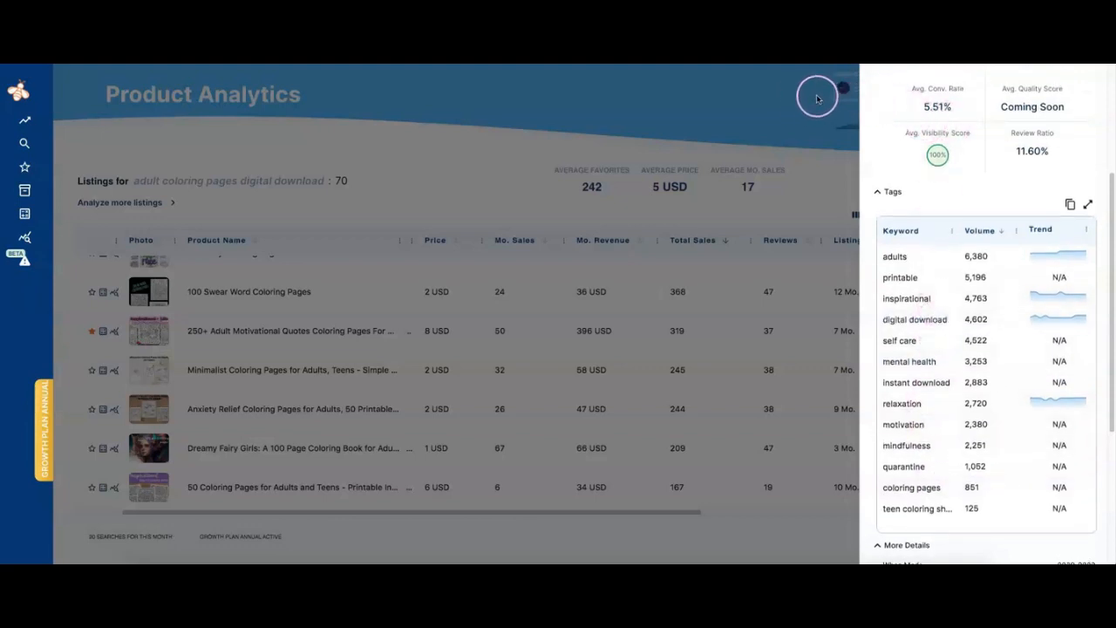
Close the current listing details and select the Kawaii Coloring Pages row
left_click(817, 96)
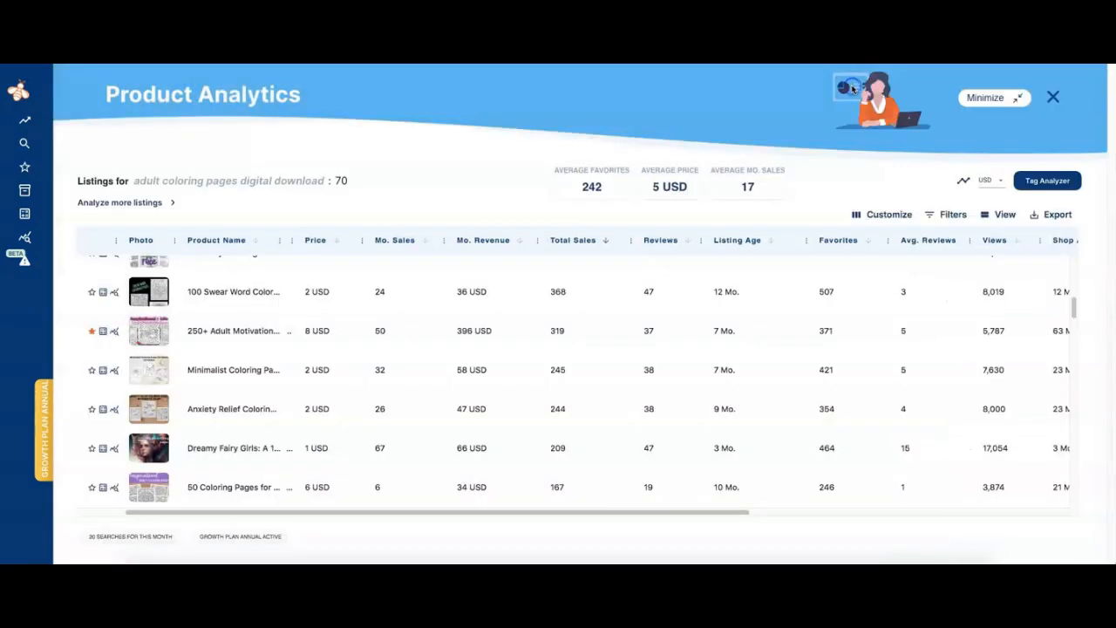
left_click(464, 291)
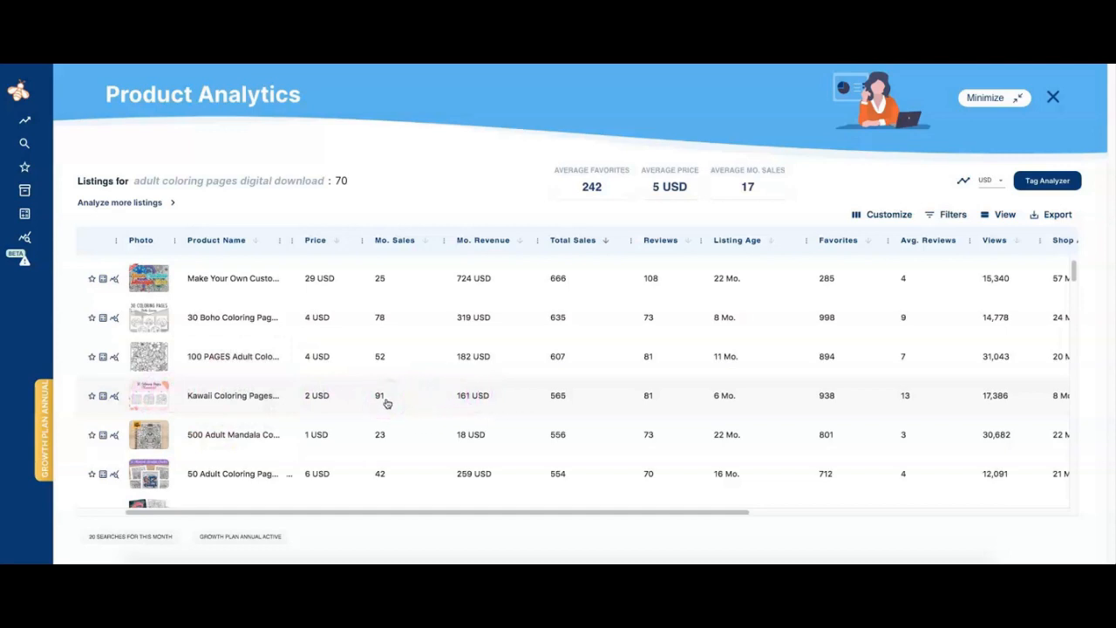
mouse_move(328, 399)
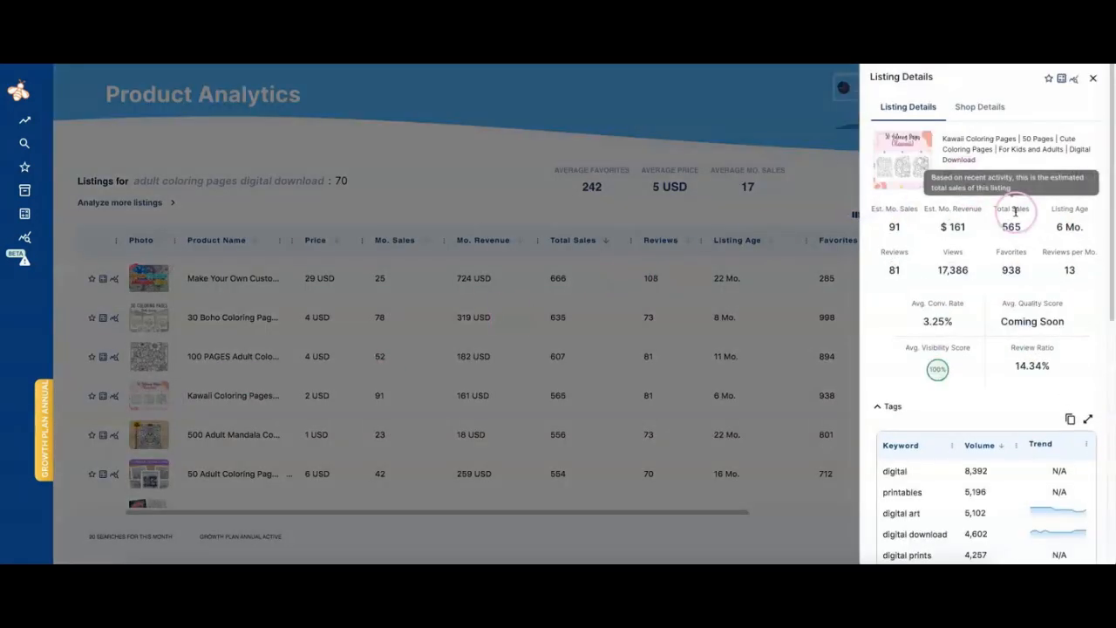
Review the Kawaii listing's Shop Details and its tag keywords in Listing Details
left_click(980, 107)
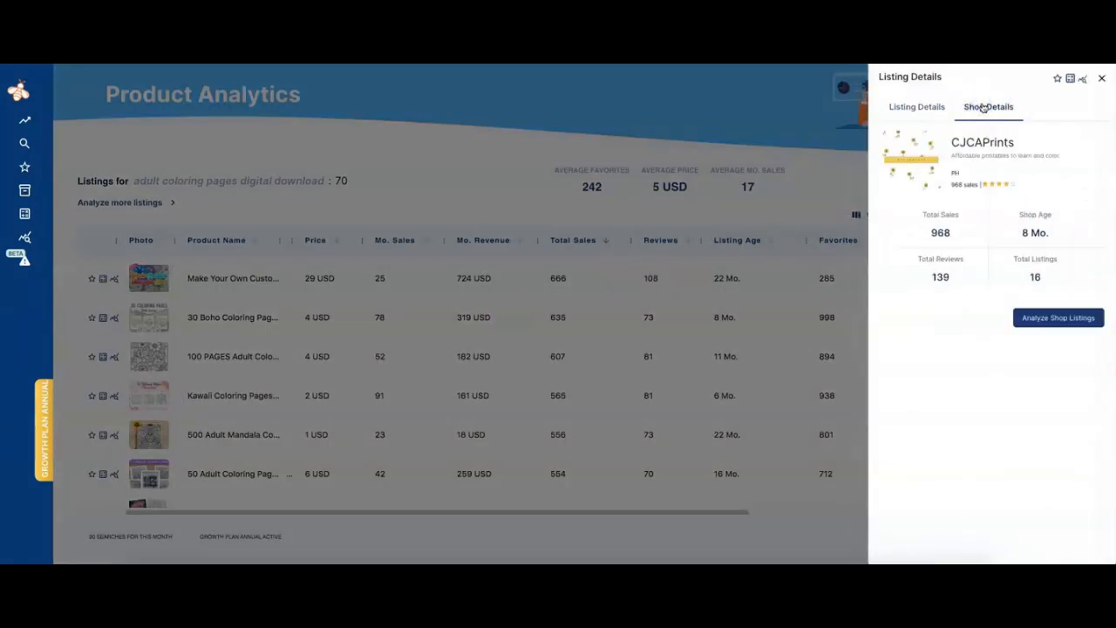
left_click(906, 107)
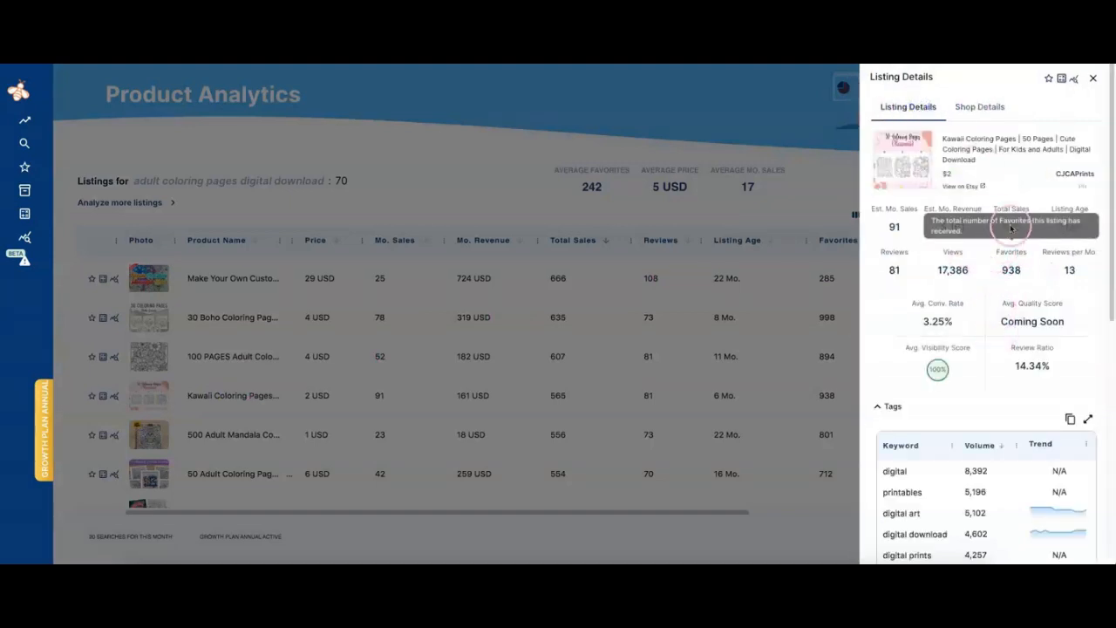
scroll("down", 3)
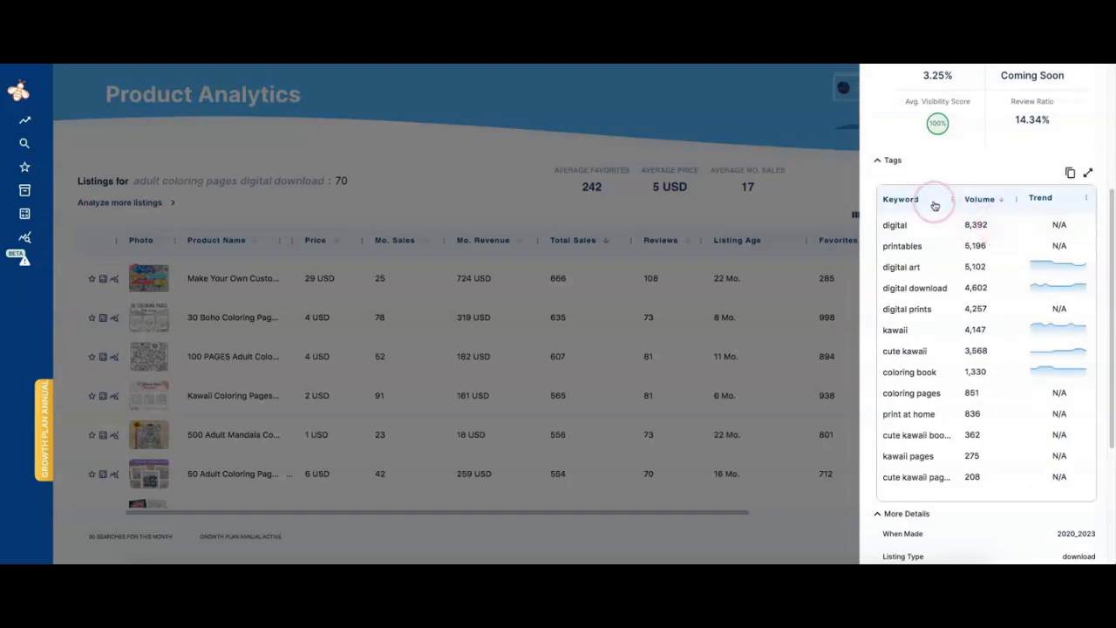
mouse_move(861, 262)
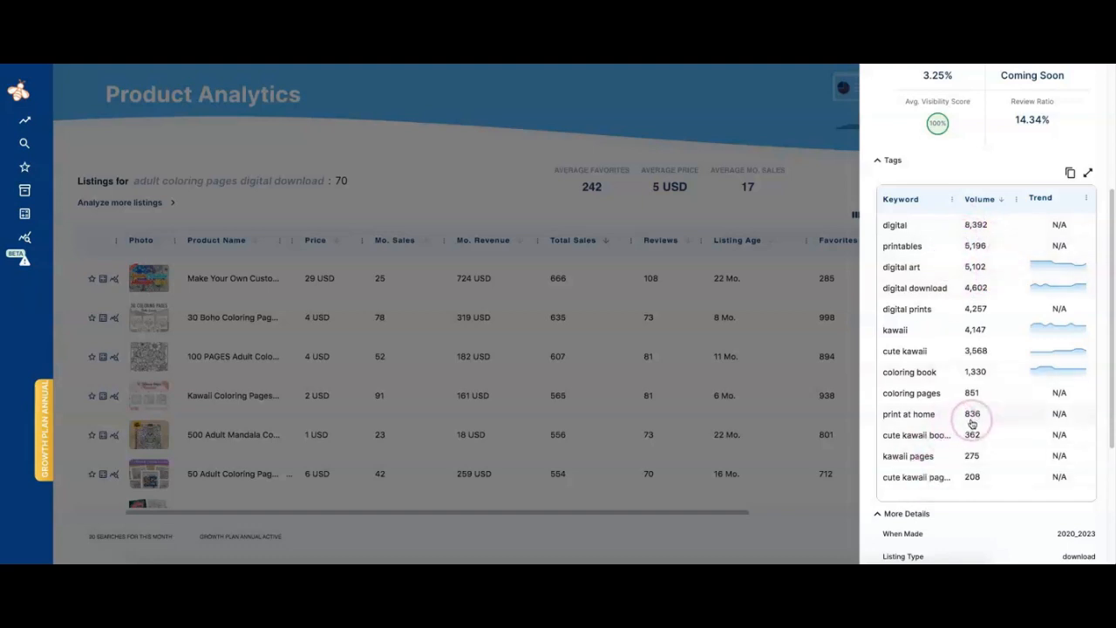
scroll("up", 3)
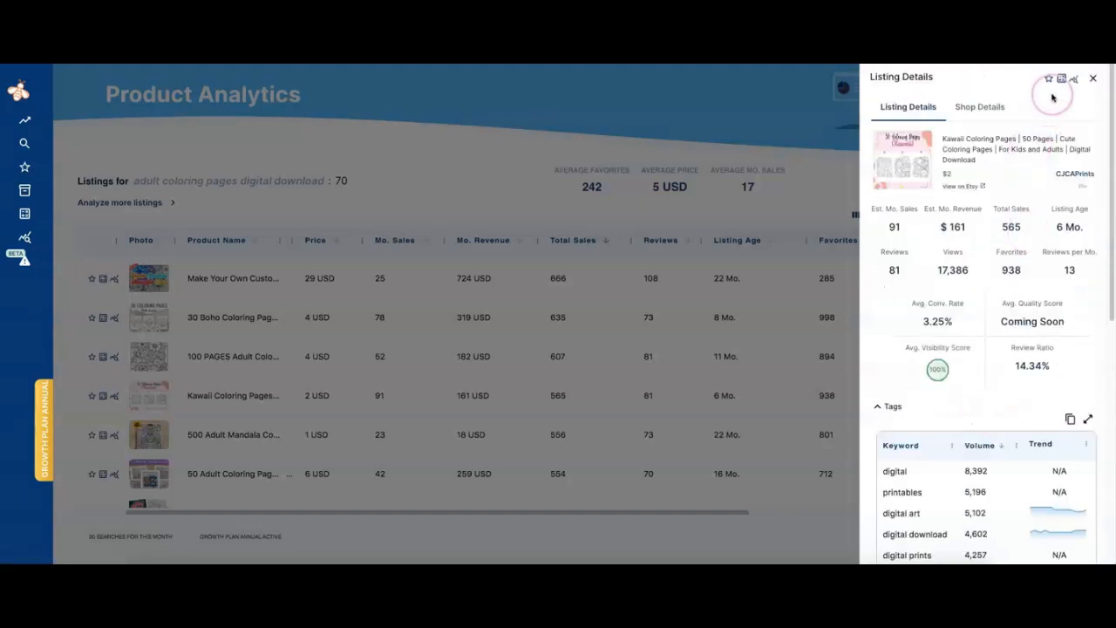
mouse_move(1048, 80)
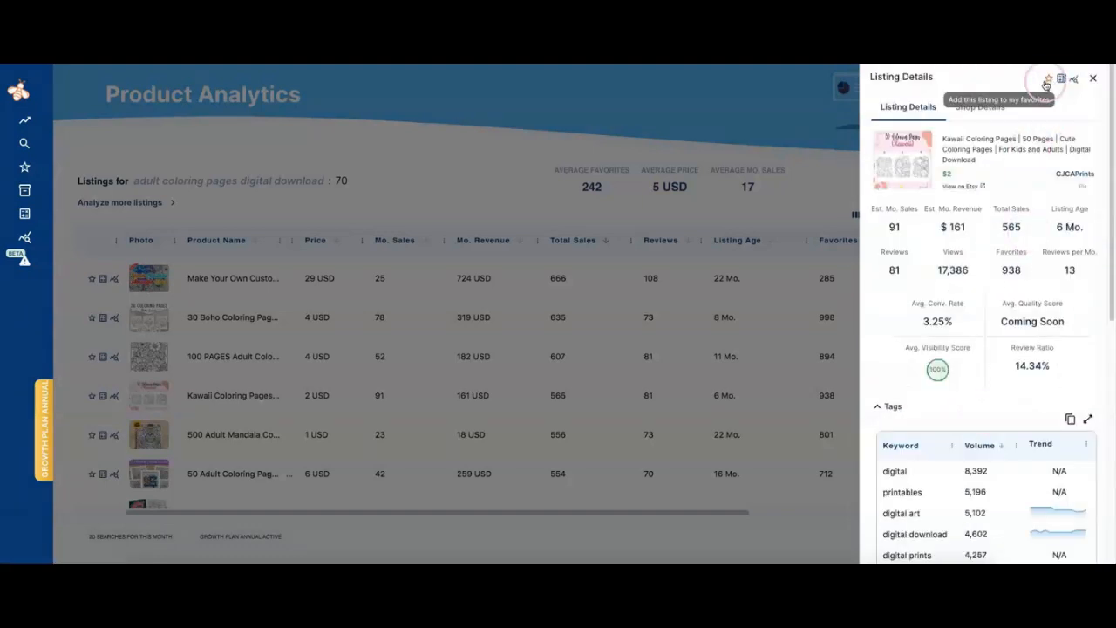
Add the Kawaii Coloring Pages listing to EverBee favorites with the star icon
left_click(1047, 81)
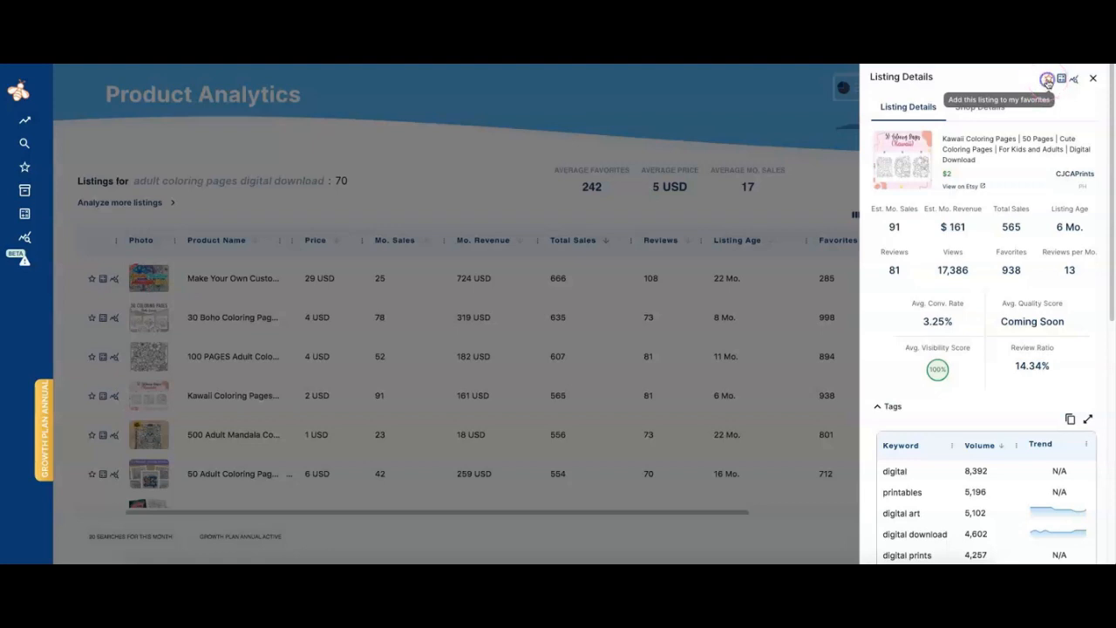
left_click(1047, 79)
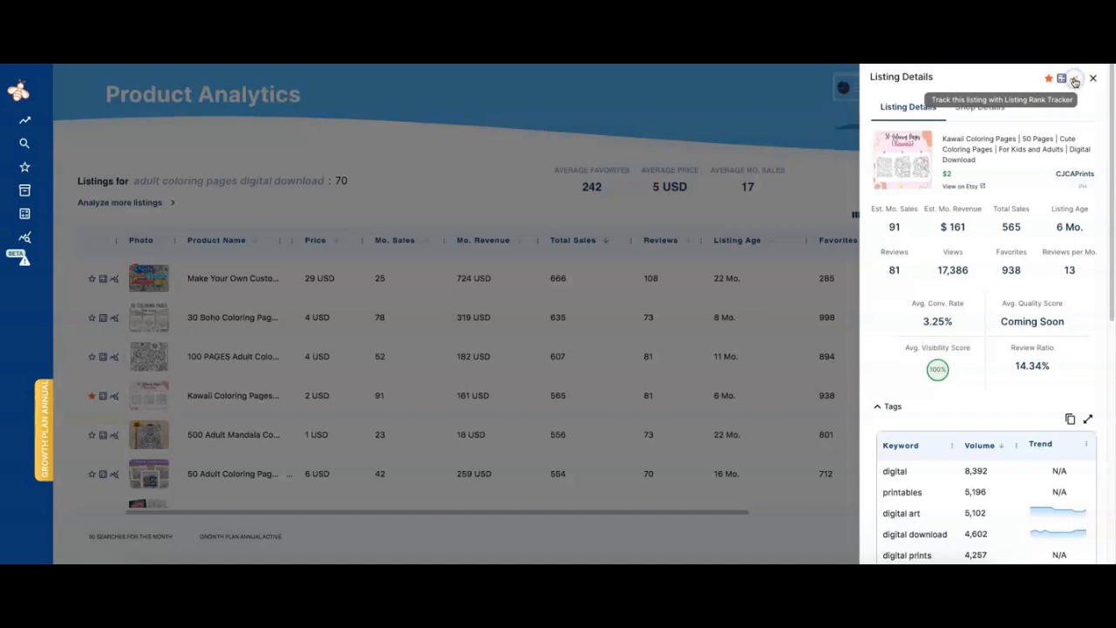
Start rank tracking for the Kawaii listing and go to the Listing Rank Tracker page
left_click(1074, 78)
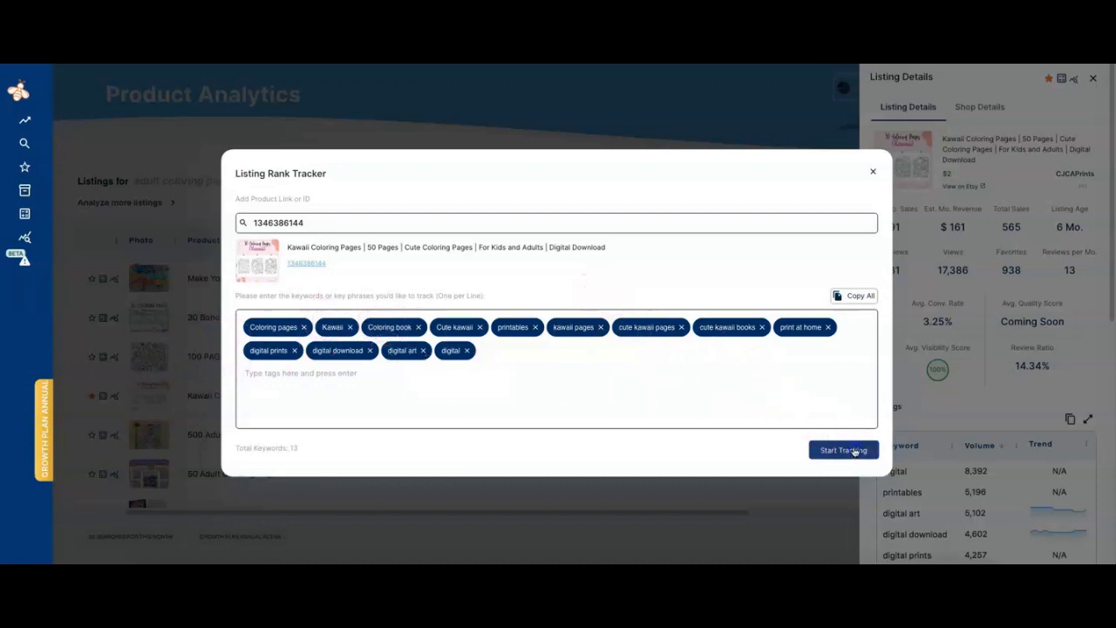
left_click(842, 449)
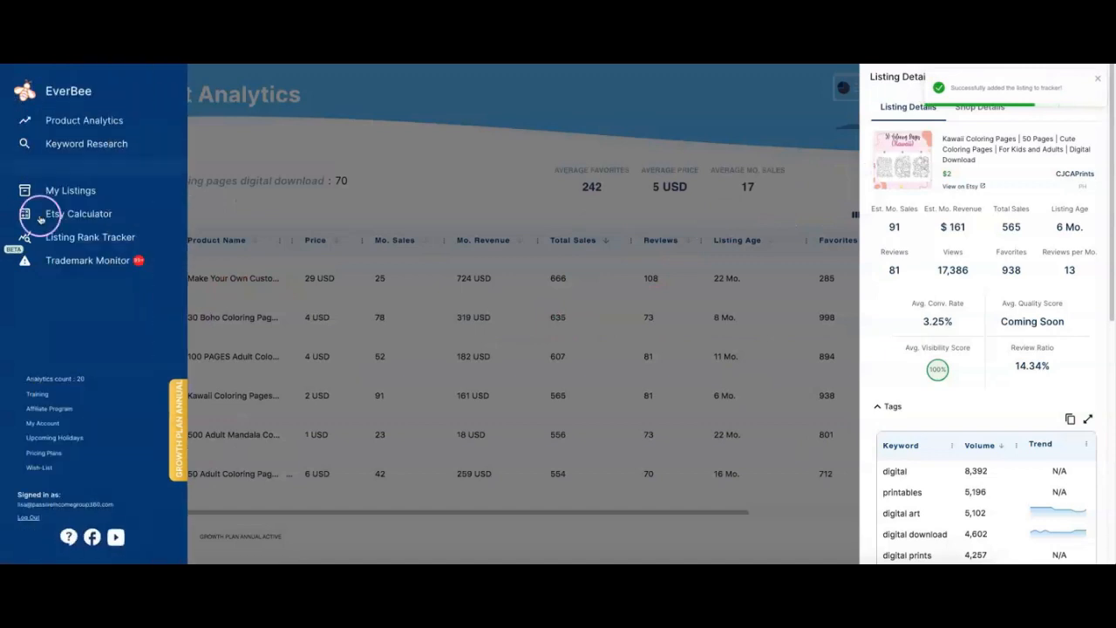
left_click(90, 237)
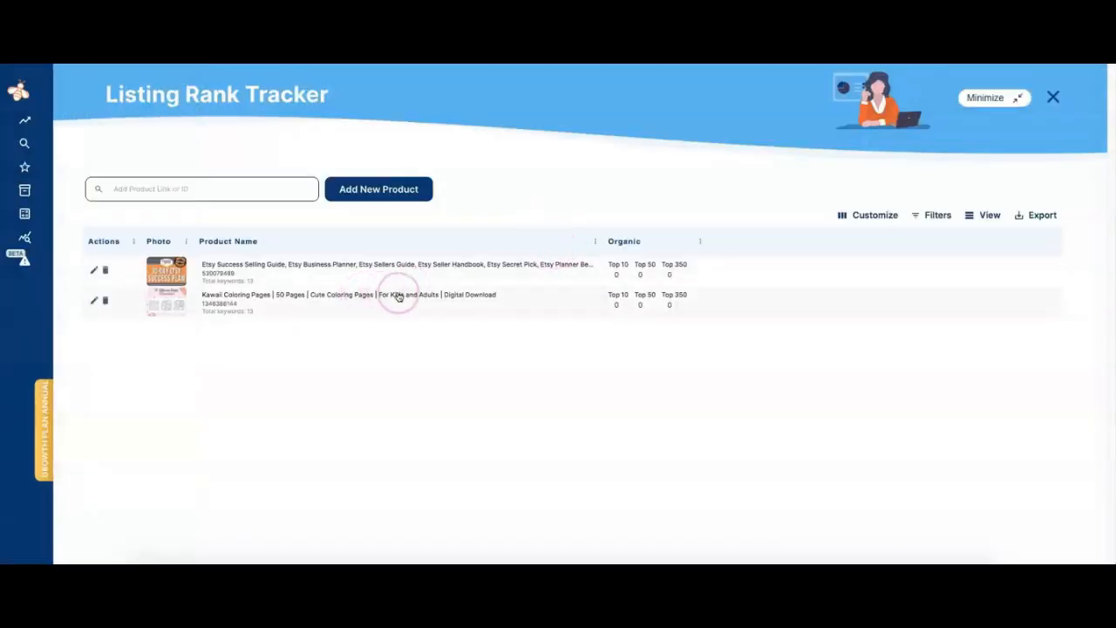
Review the Kawaii listing's 13 tracked keywords in the tracker, then close the list
left_click(349, 293)
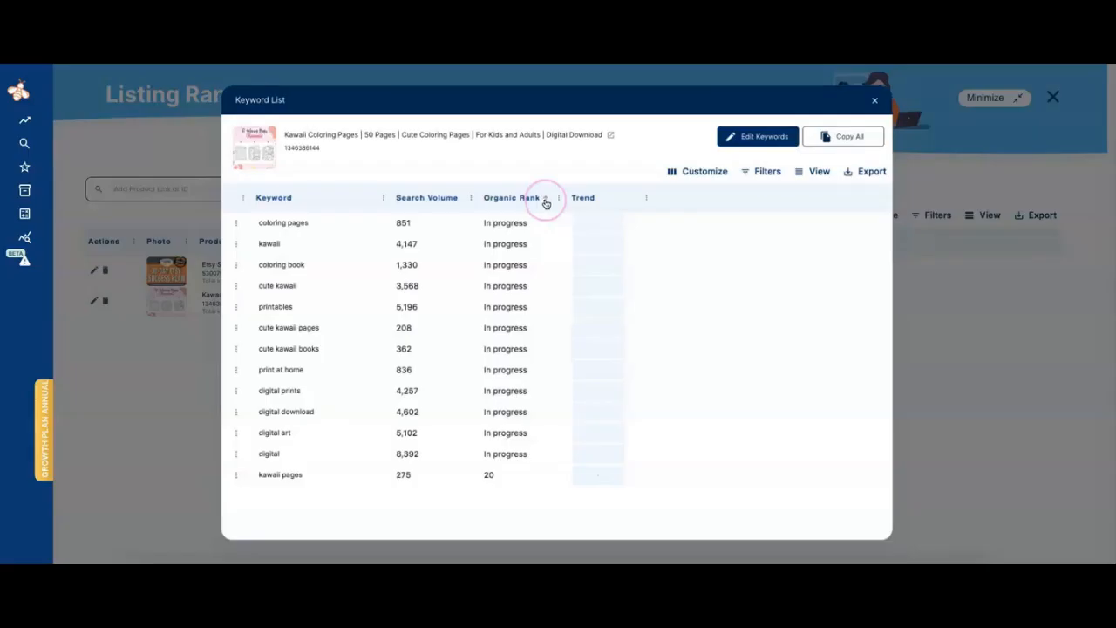
left_click(513, 198)
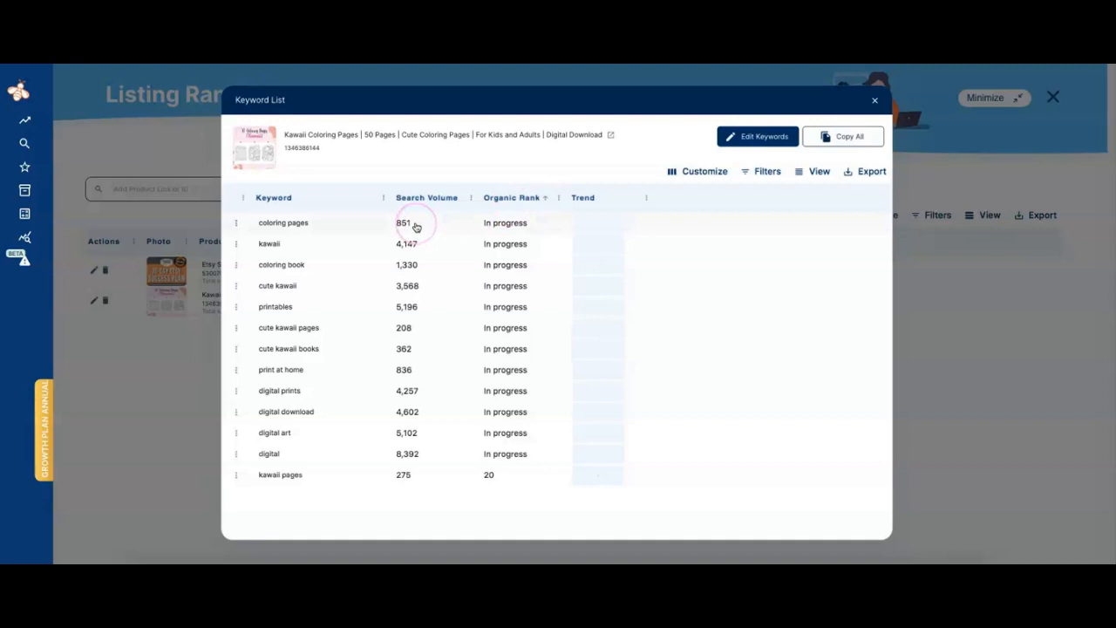
mouse_move(300, 255)
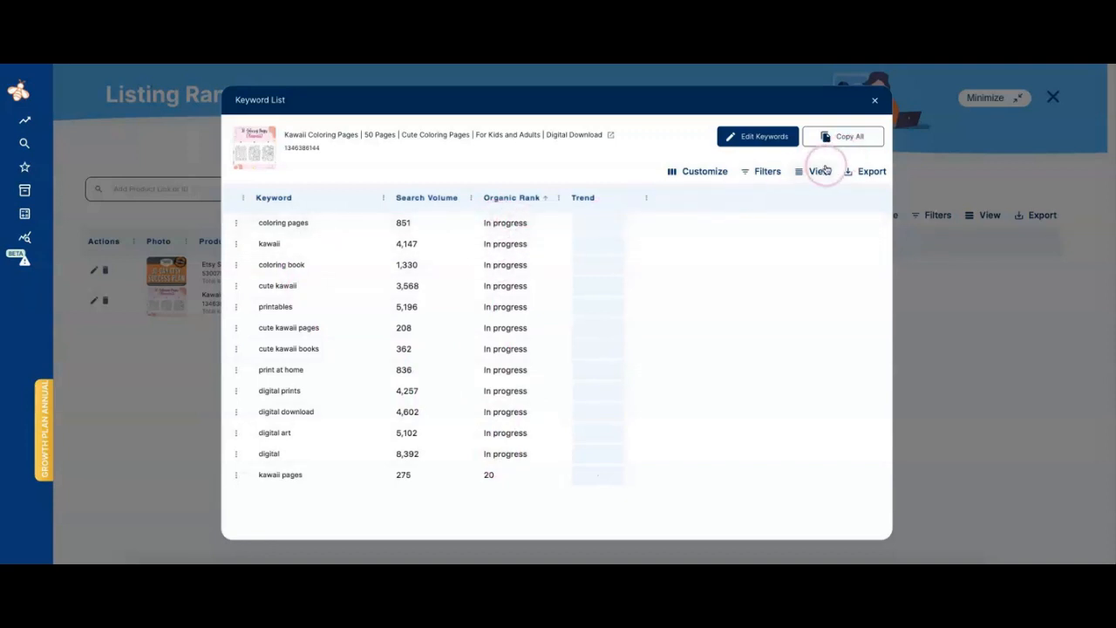
left_click(875, 99)
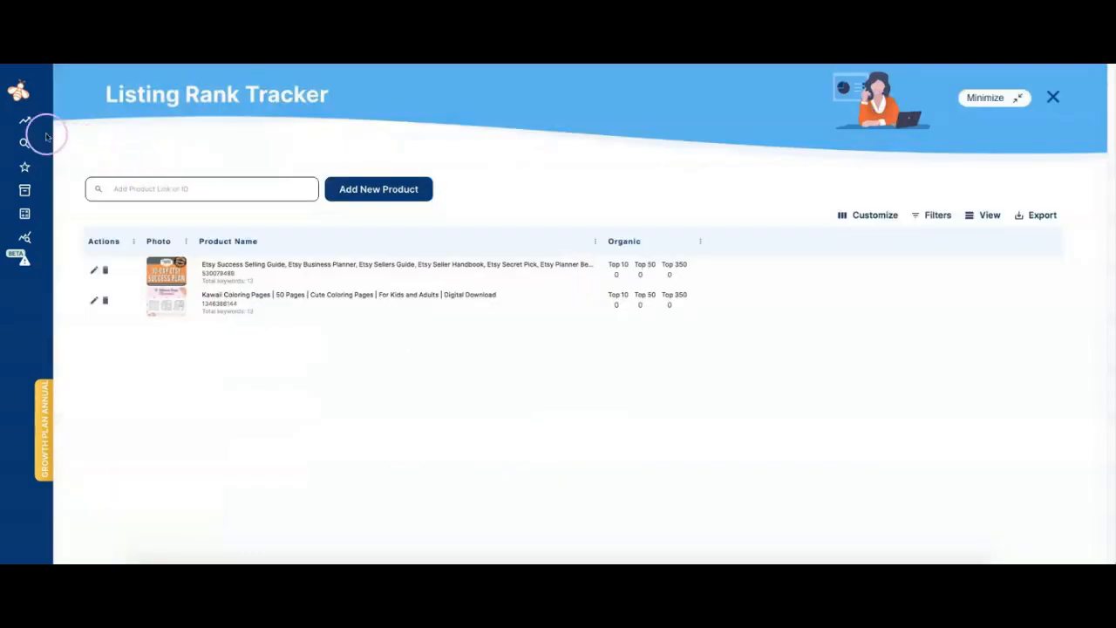
Return to Product Analytics and browse down to the Minimalist Scenery and Self Care listings
left_click(25, 90)
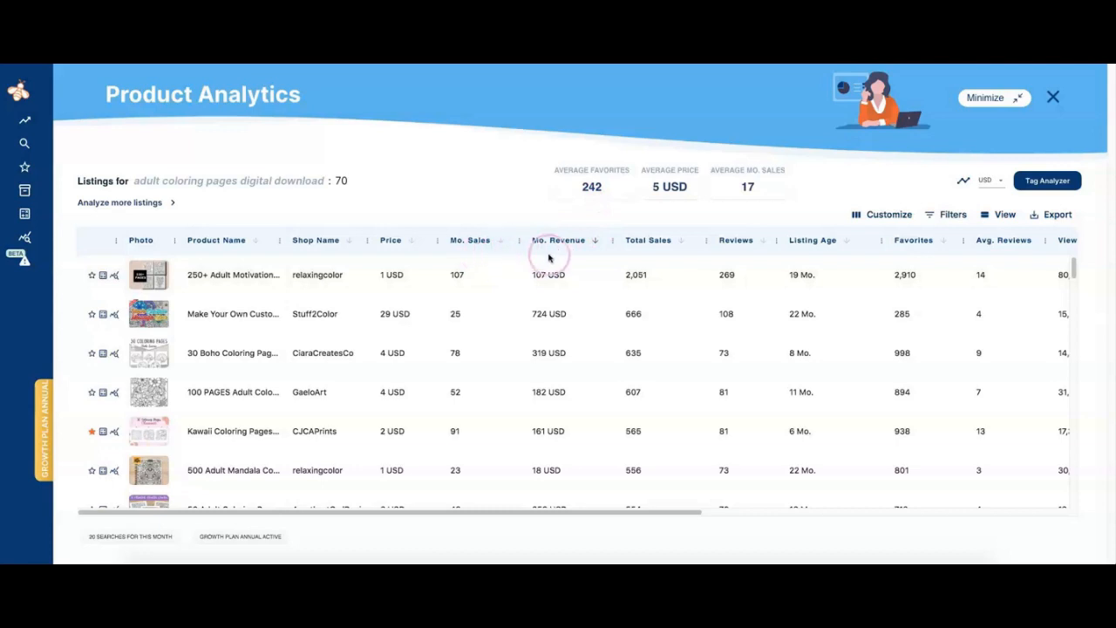
scroll("down", 3)
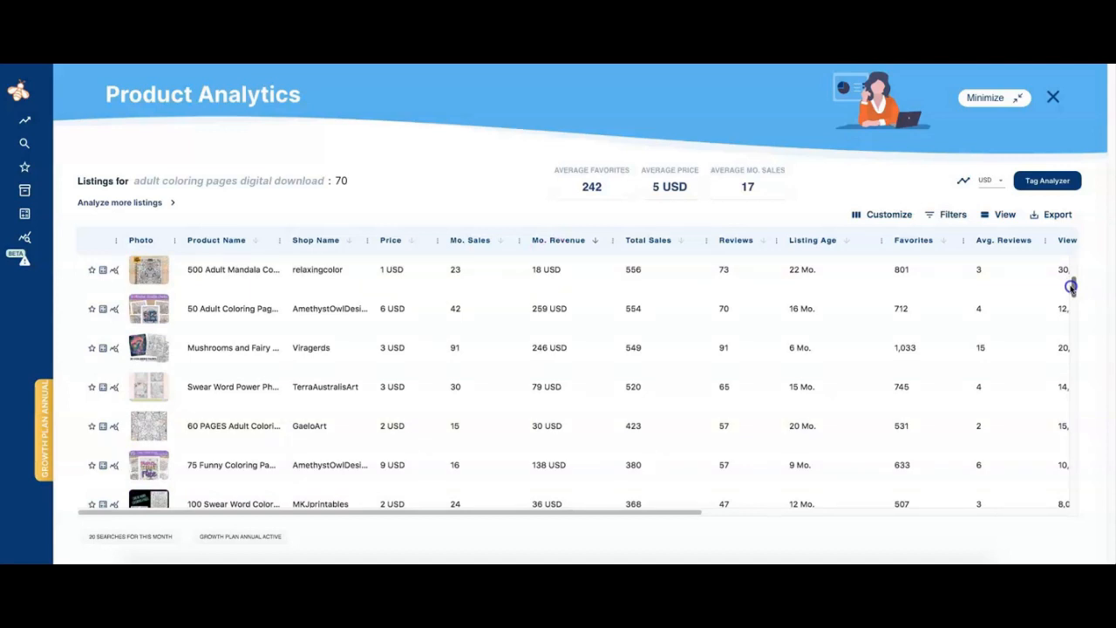
scroll("down", 3)
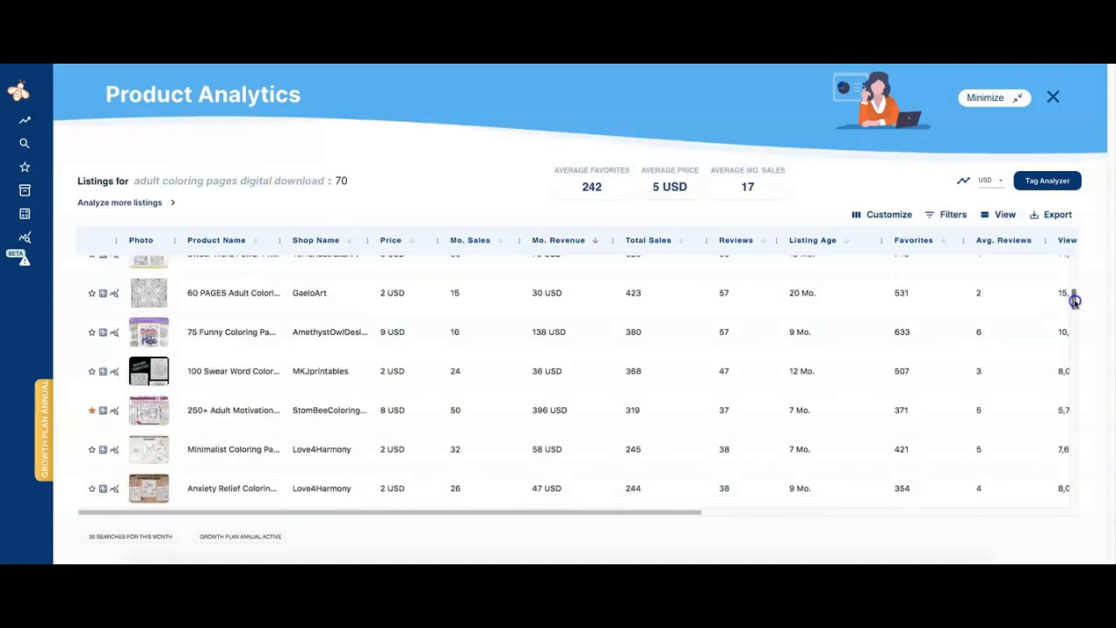
scroll("down", 3)
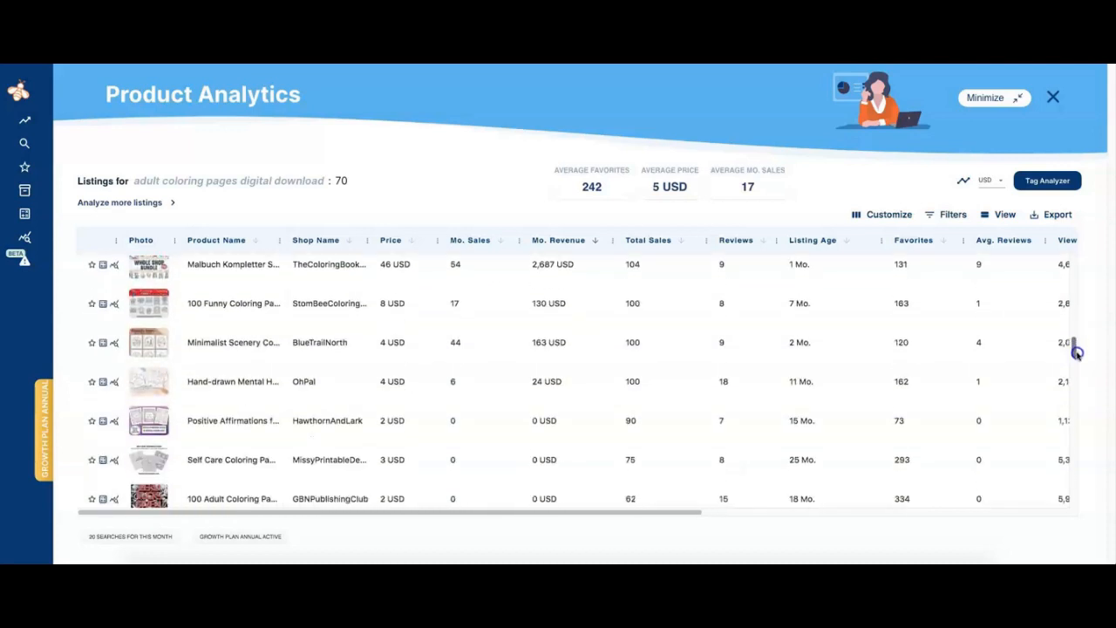
scroll("down", 3)
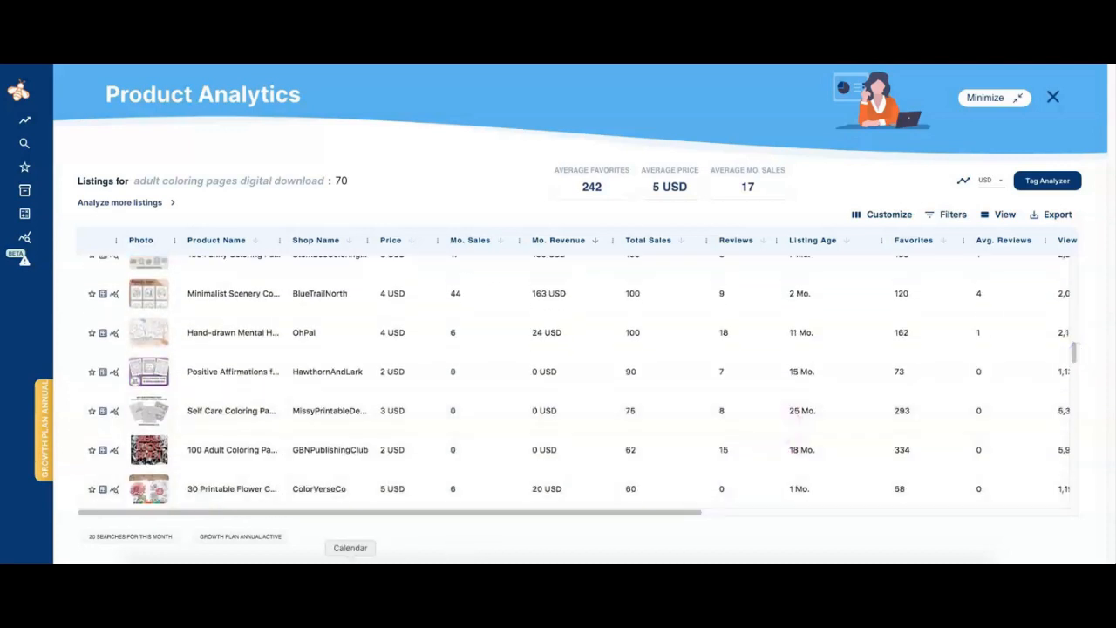